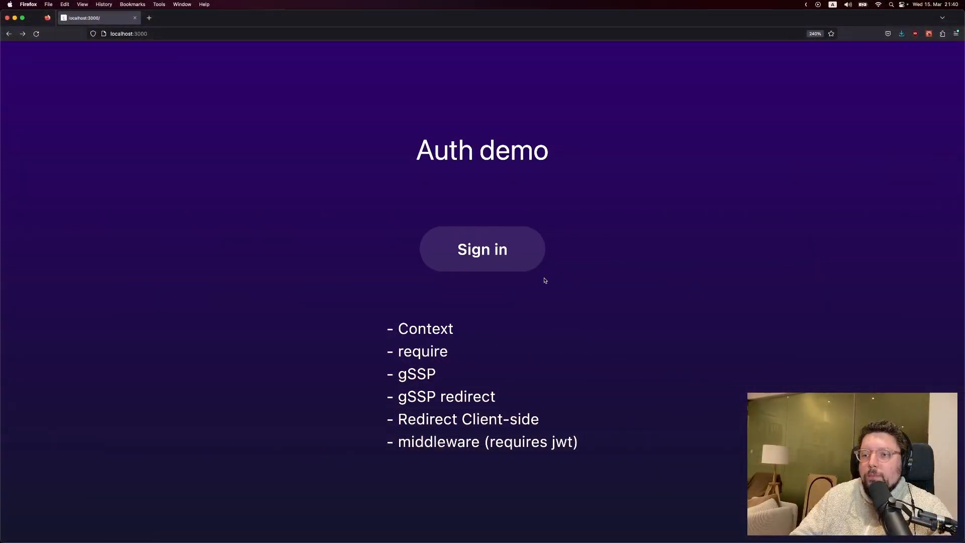
pyautogui.moveTo(532, 283)
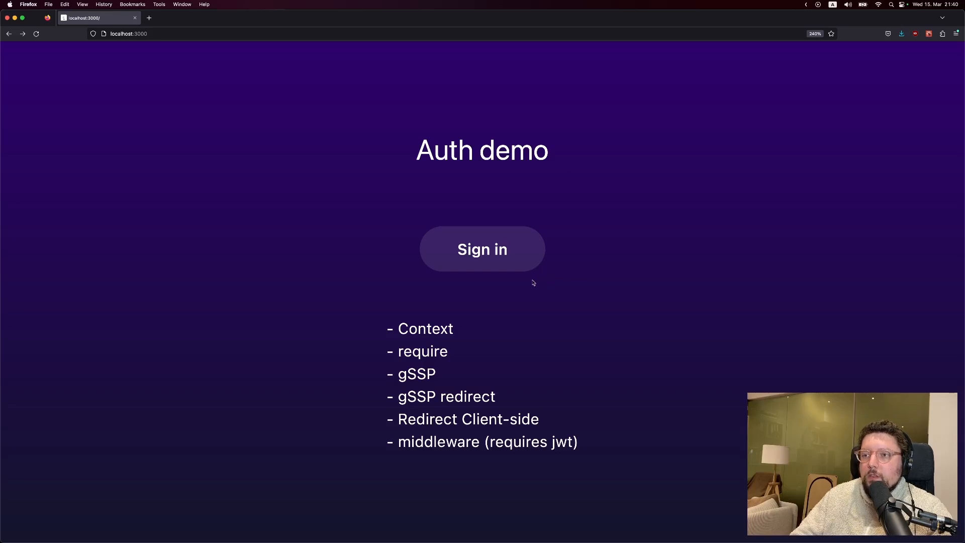
# Sign in to the Auth demo with Discord, granting the app access
pyautogui.click(482, 250)
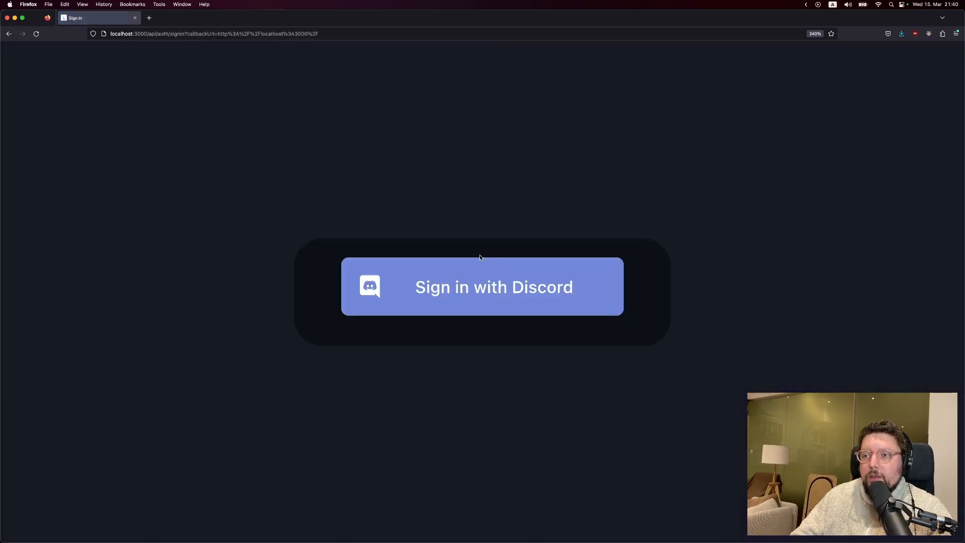
pyautogui.click(482, 287)
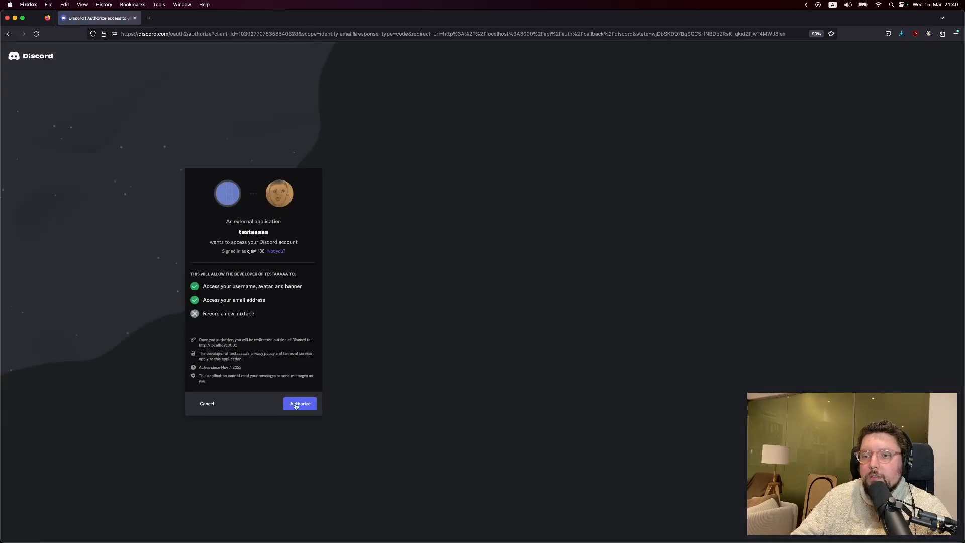
pyautogui.click(299, 403)
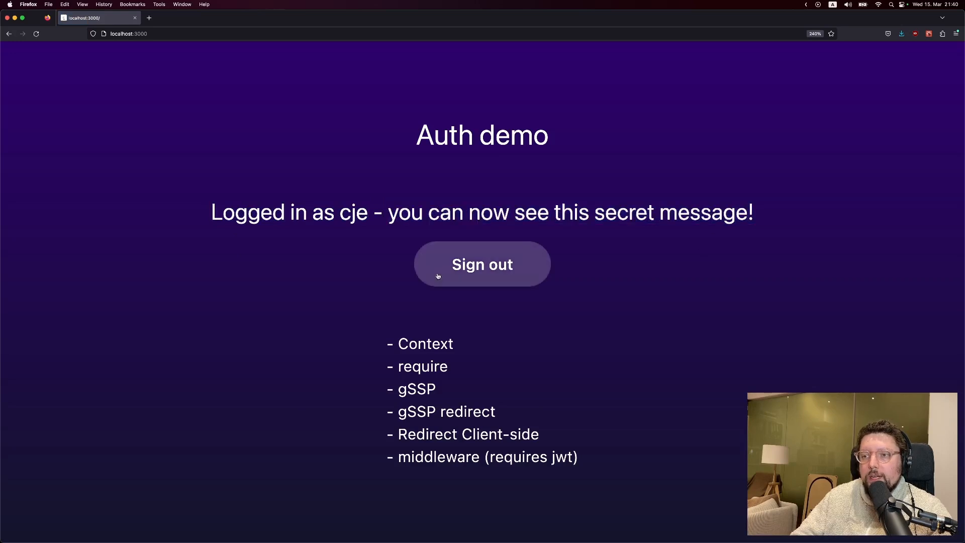
# Sign out, then point the home page query at getNotSoSecretMessage instead of getSecretMessage
pyautogui.click(482, 264)
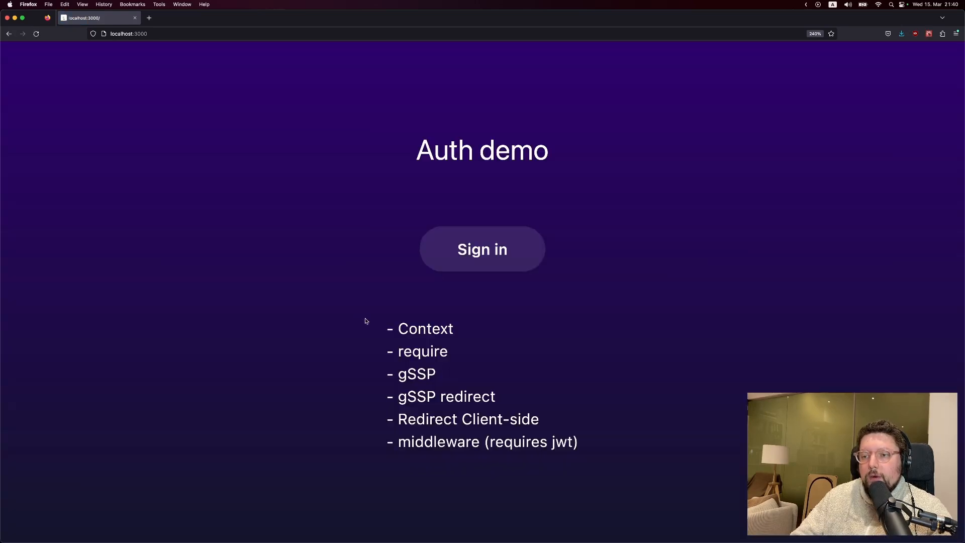
pyautogui.moveTo(612, 452)
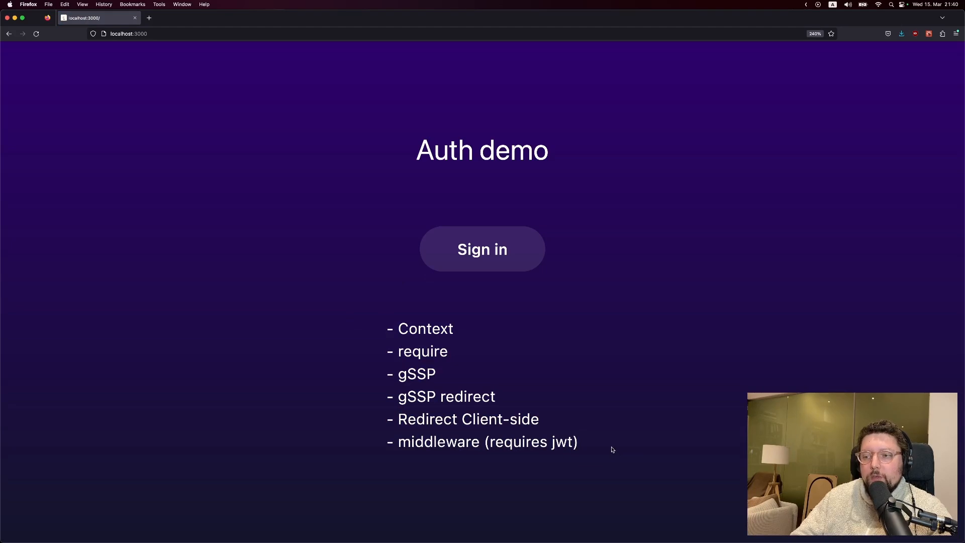
pyautogui.moveTo(562, 430)
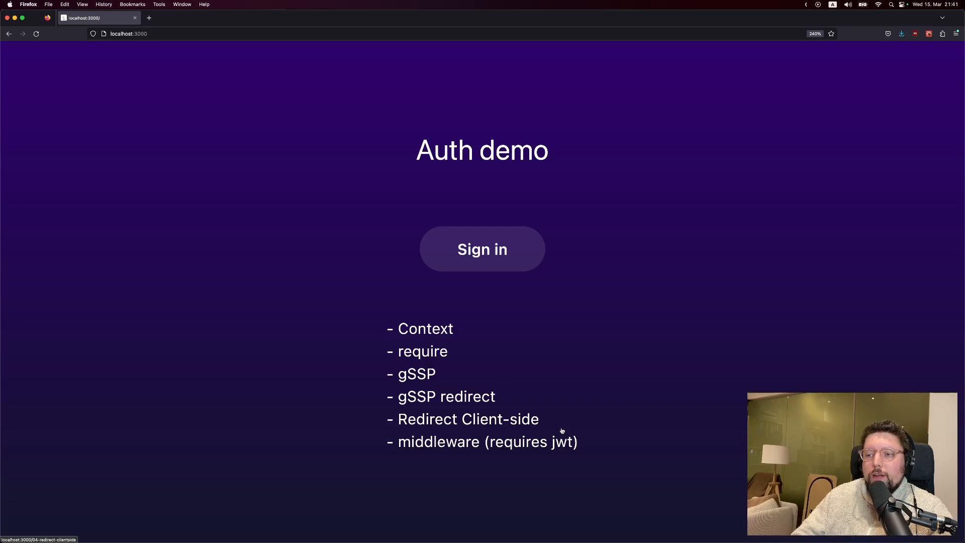
pyautogui.moveTo(620, 408)
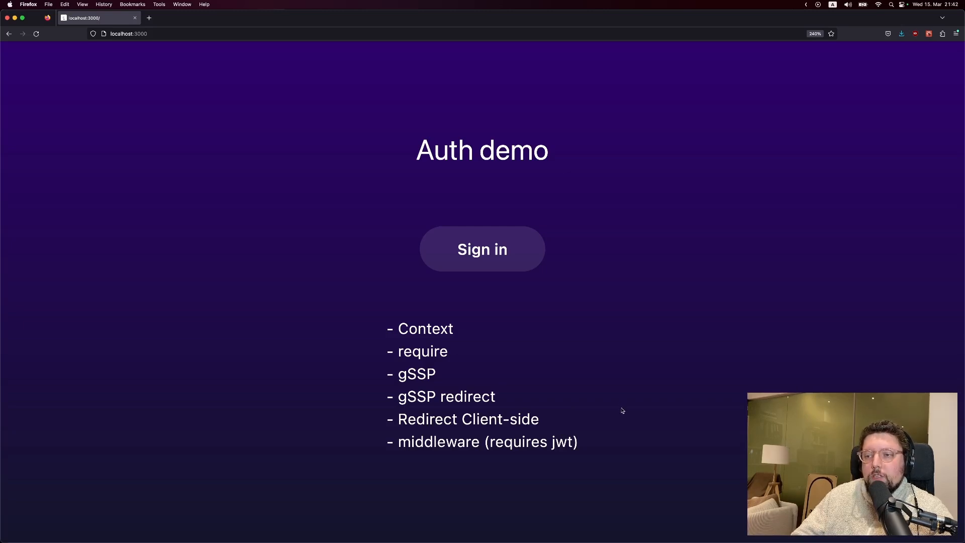
pyautogui.moveTo(576, 378)
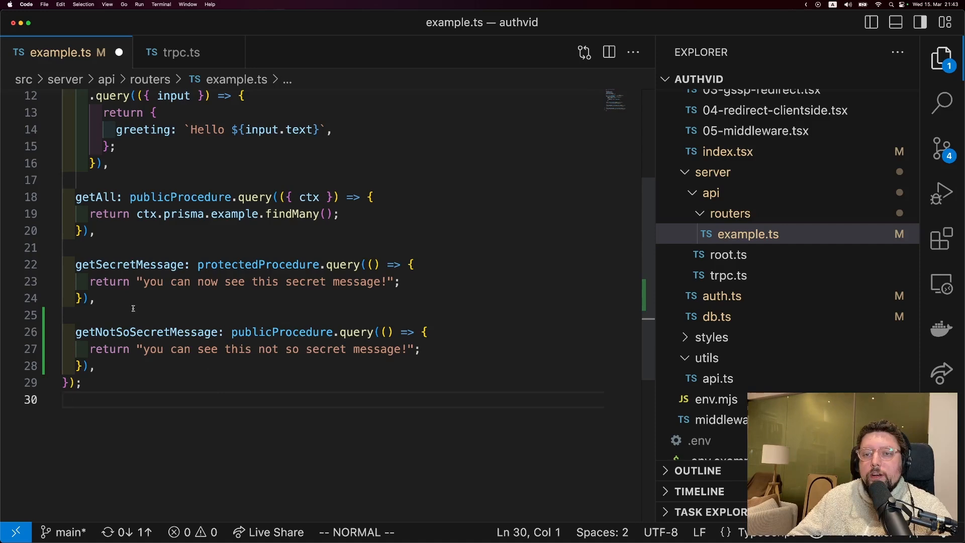
pyautogui.doubleClick(127, 264)
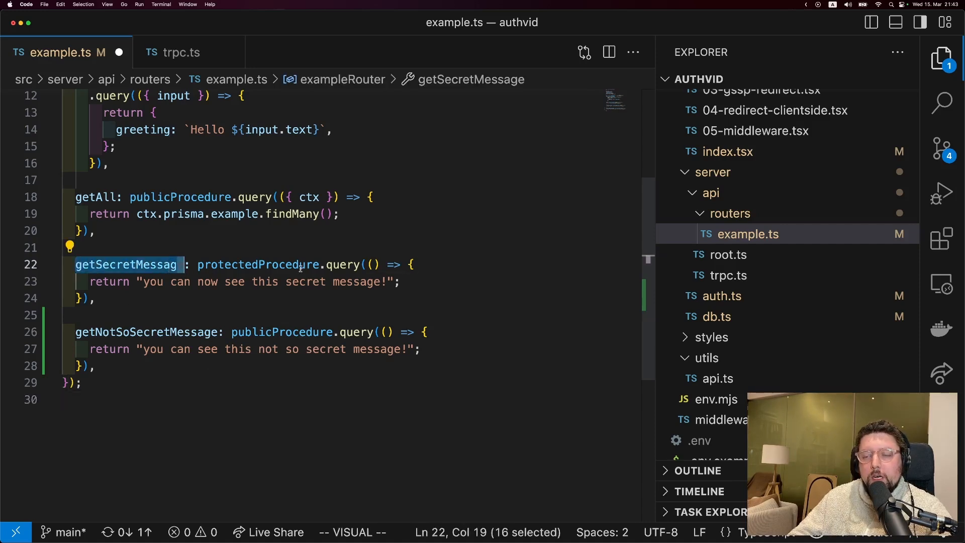
pyautogui.moveTo(436, 235)
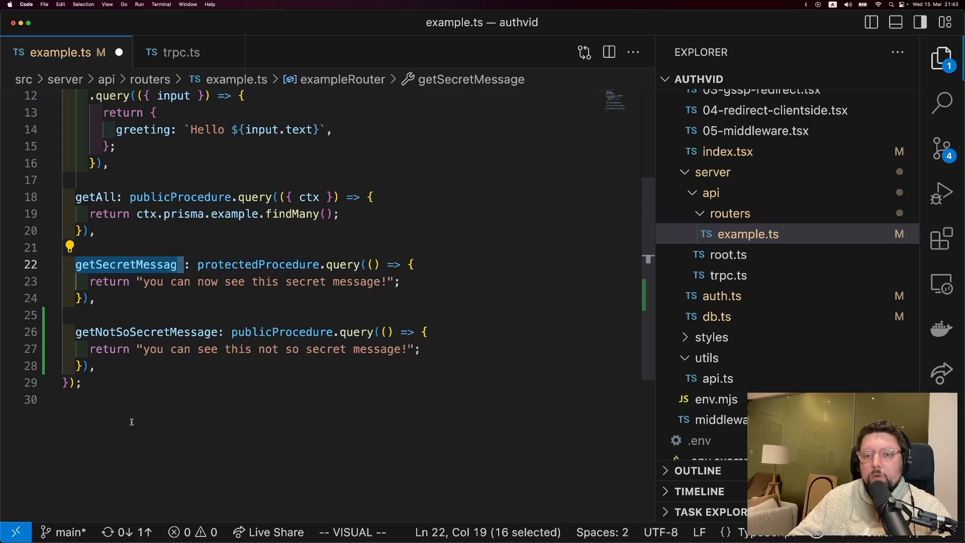
pyautogui.moveTo(230, 332)
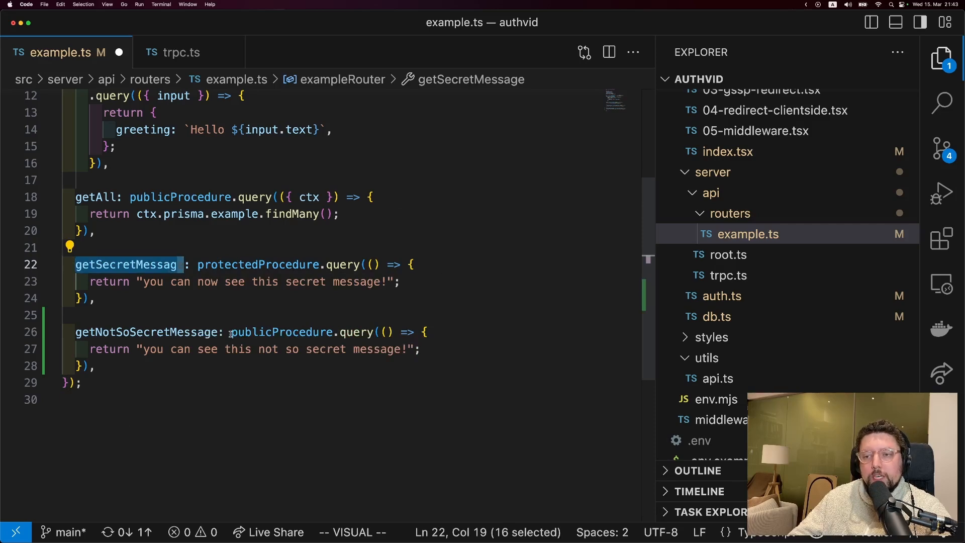
pyautogui.moveTo(357, 333)
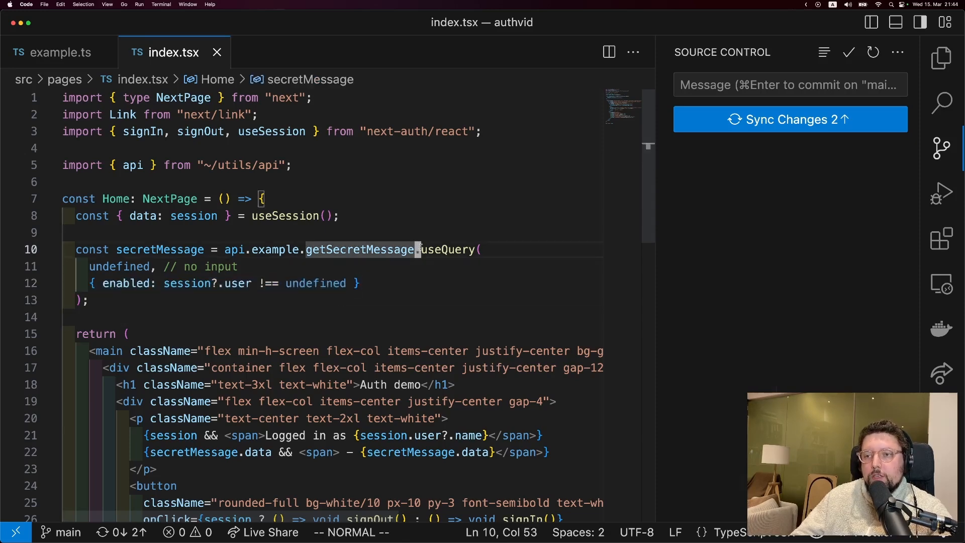
pyautogui.write('getN')
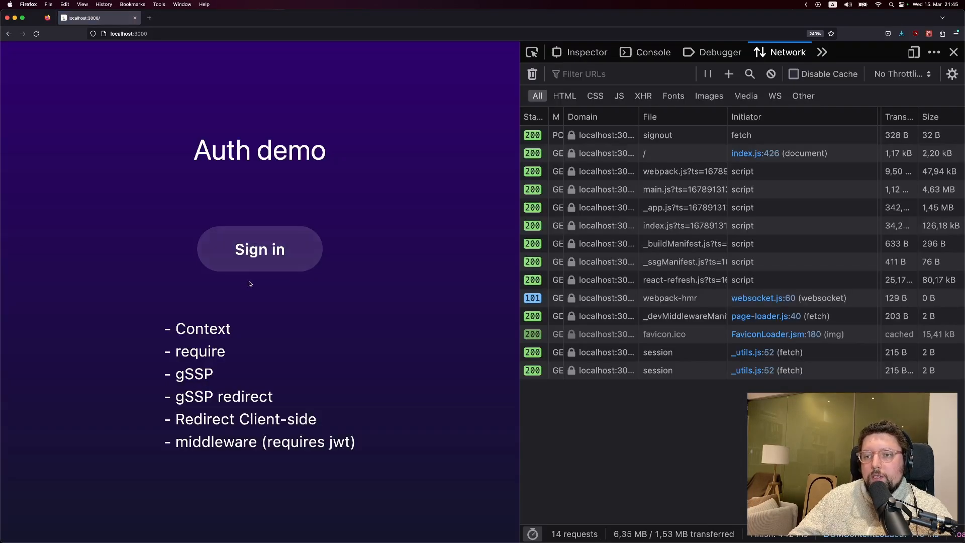
# Sign back in with Discord and open the getNotSoSecretMessage request URL in a new tab
pyautogui.click(259, 249)
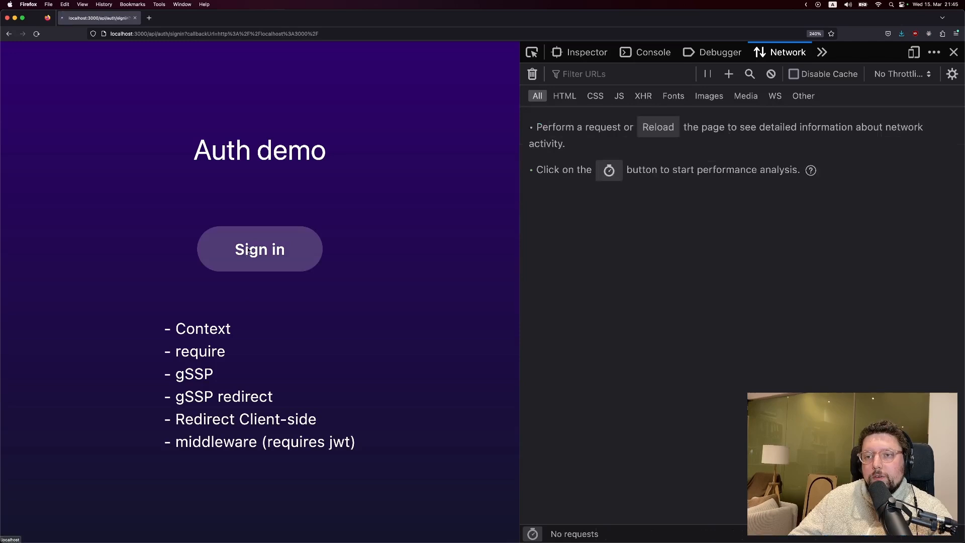
pyautogui.click(259, 249)
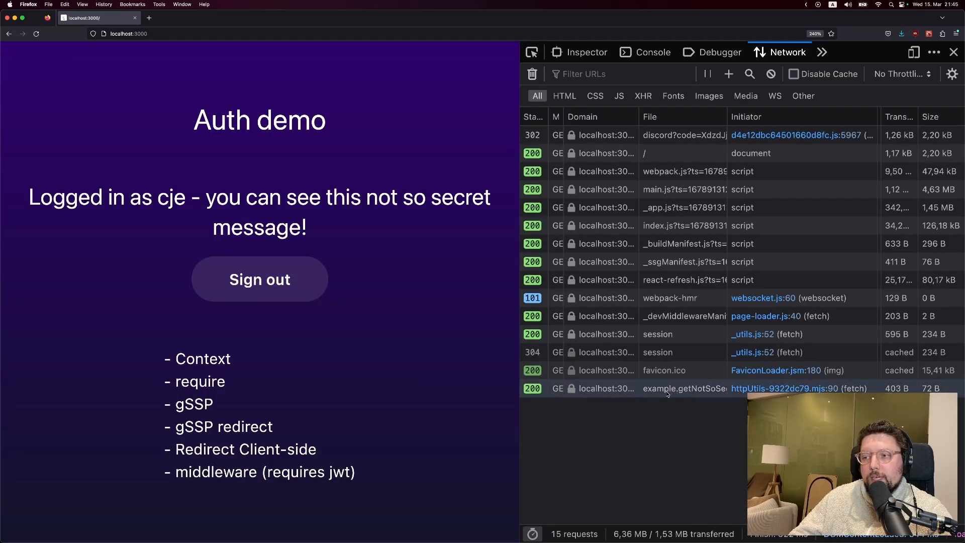
pyautogui.click(682, 388)
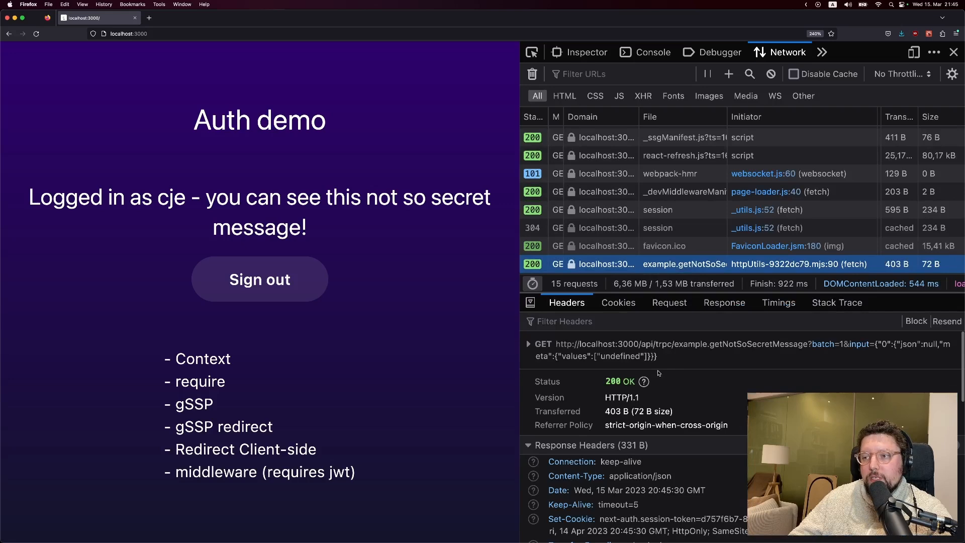
pyautogui.click(260, 278)
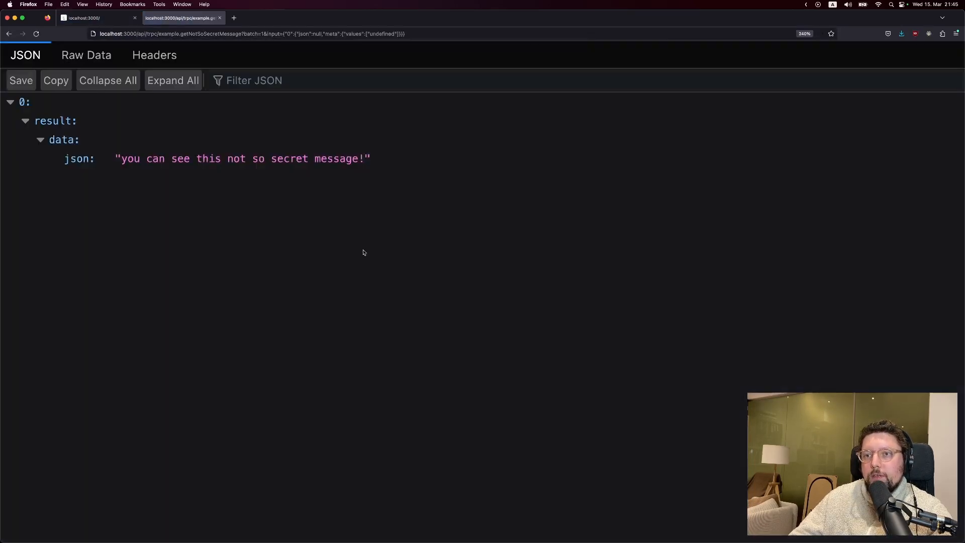
pyautogui.moveTo(392, 191)
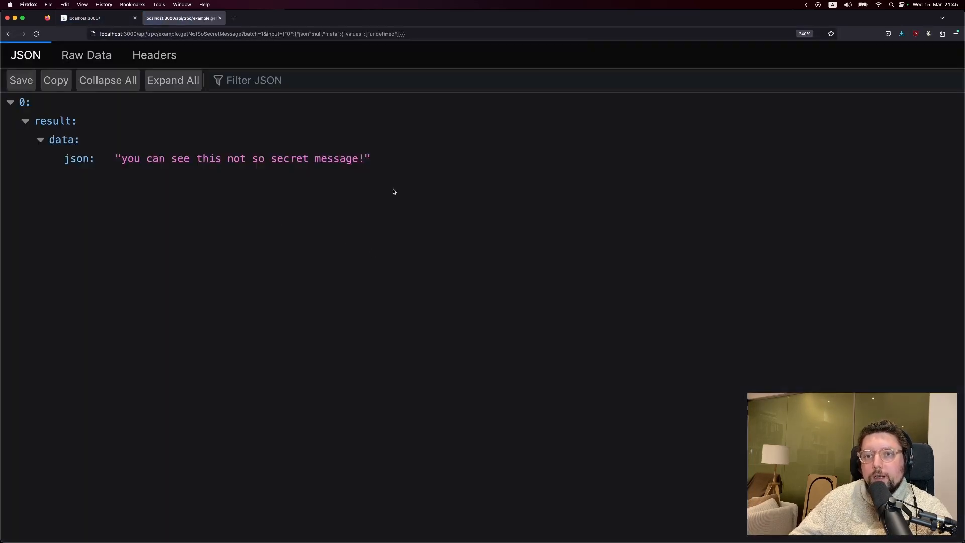
pyautogui.moveTo(433, 178)
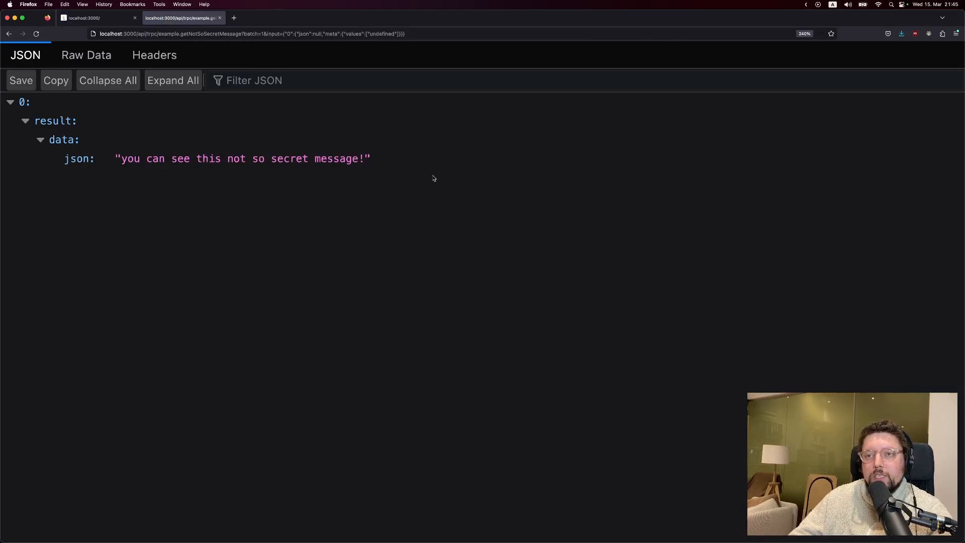
pyautogui.moveTo(346, 195)
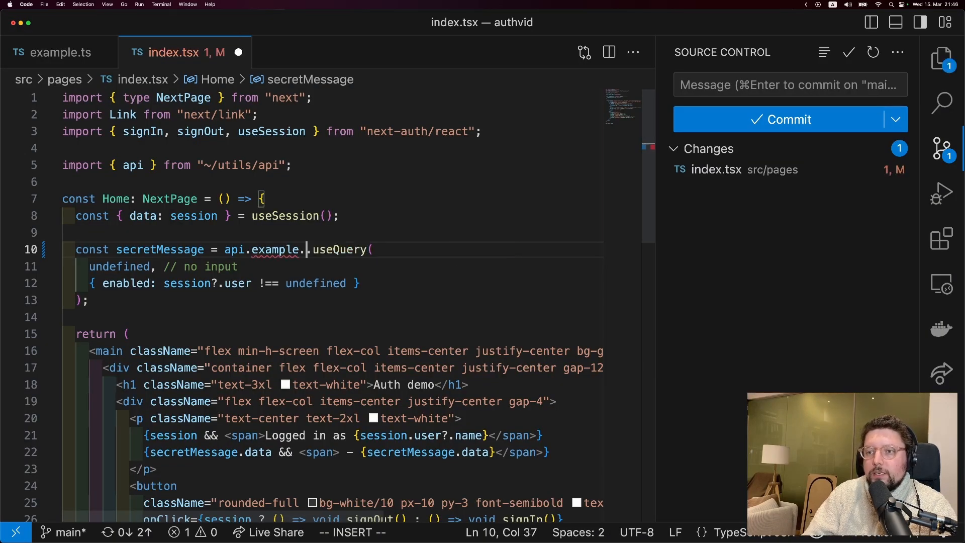
# Change line 10 of index.tsx to call api.example.getSecretMessage
pyautogui.write('getSecretMessage')
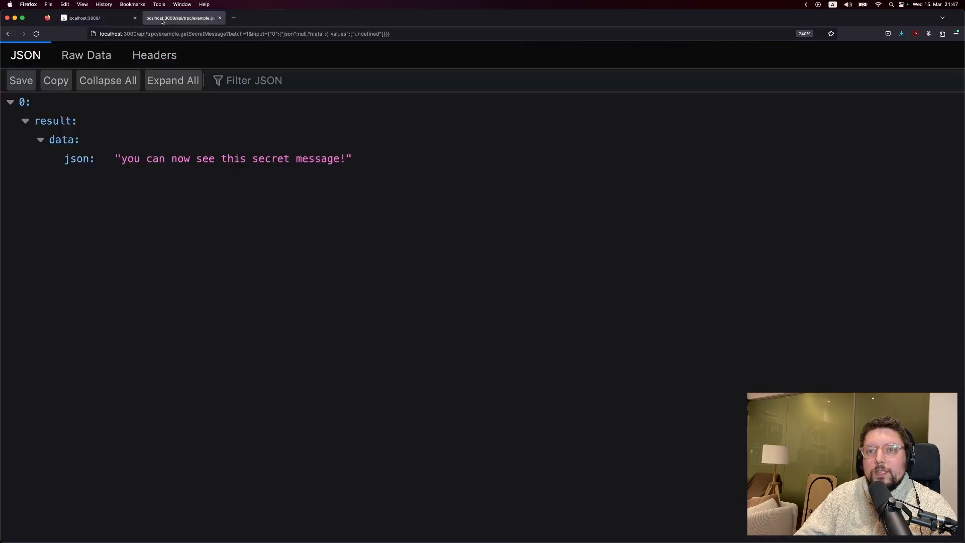
# Go back to the localhost:3000 Auth demo tab and close the tRPC response tab
pyautogui.click(96, 17)
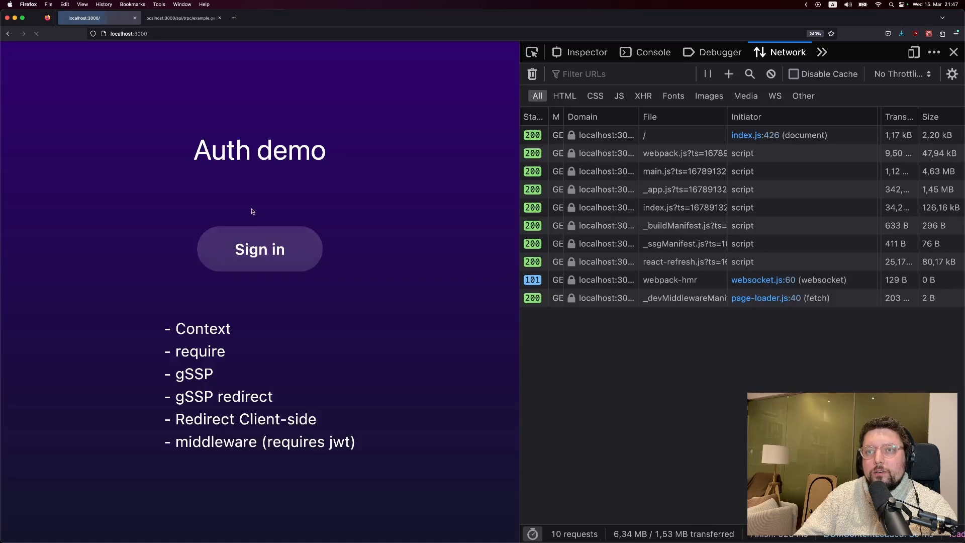
pyautogui.click(178, 17)
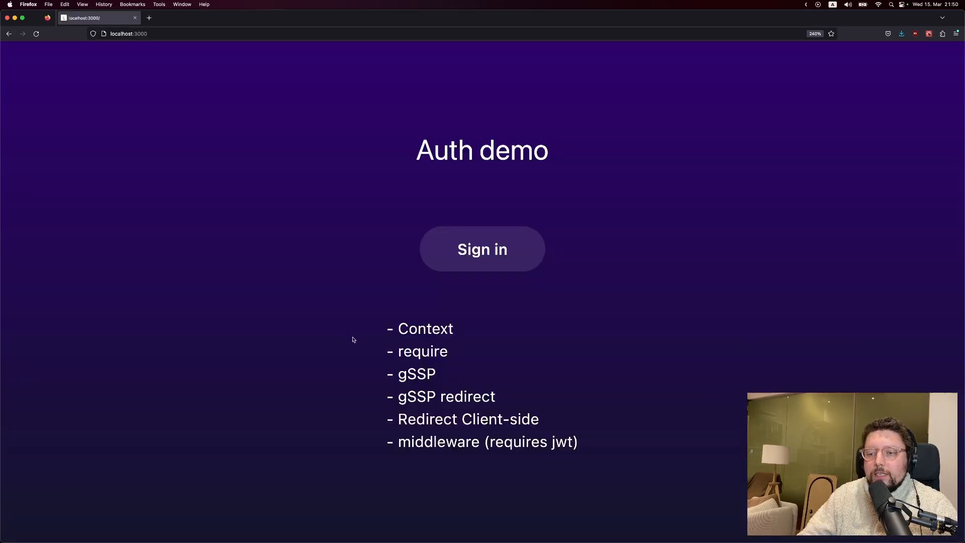
pyautogui.moveTo(360, 337)
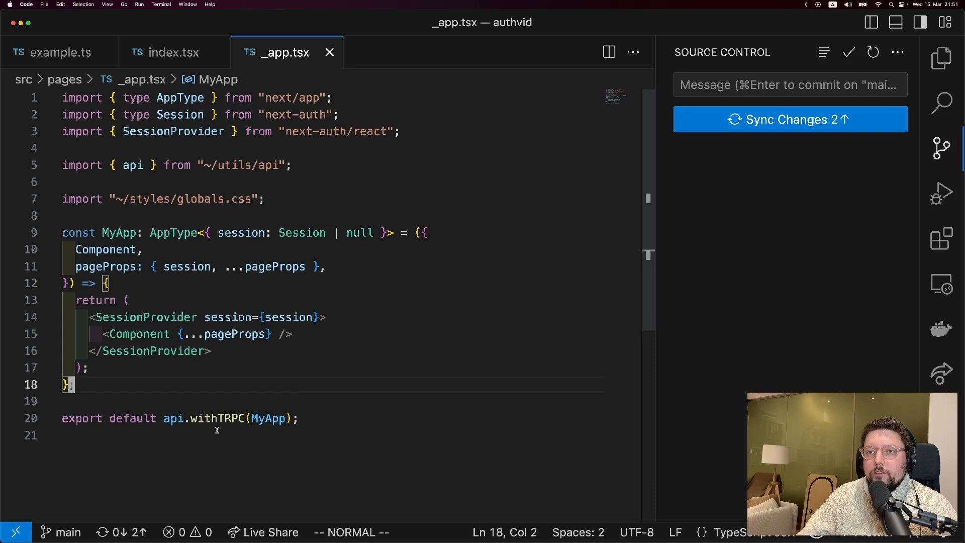
pyautogui.moveTo(146, 376)
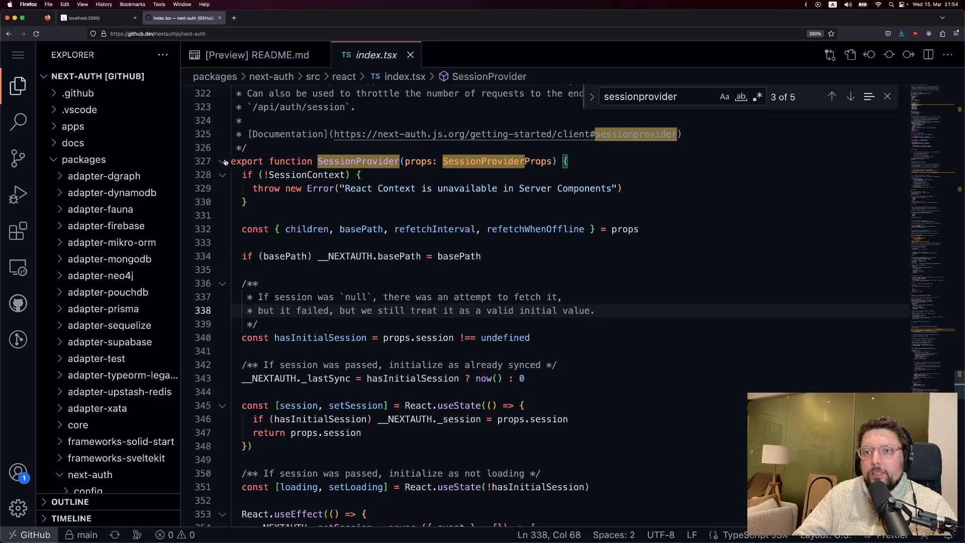
pyautogui.scroll(-3)
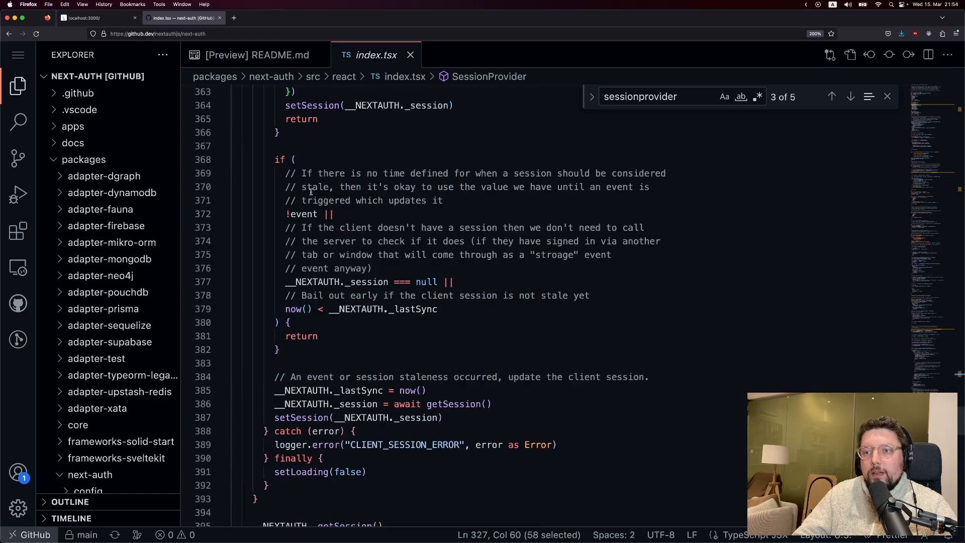
pyautogui.scroll(-3)
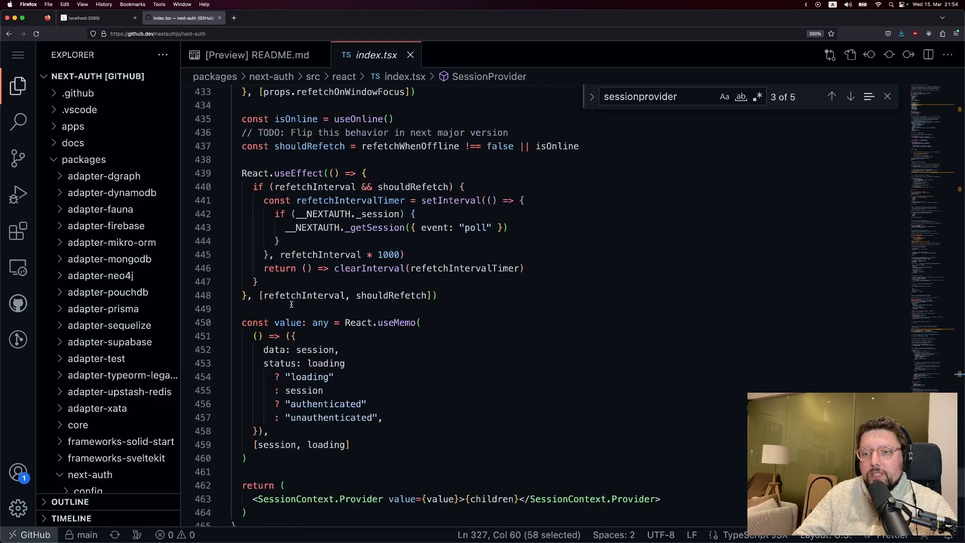
pyautogui.scroll(-3)
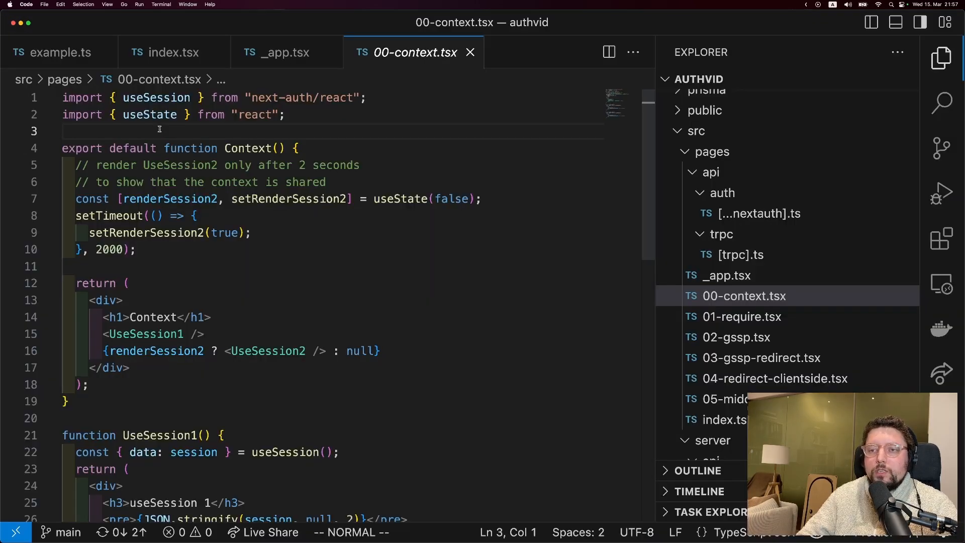
# Scroll through 00-context.tsx and select the <UseSession1 /> component
pyautogui.scroll(-3)
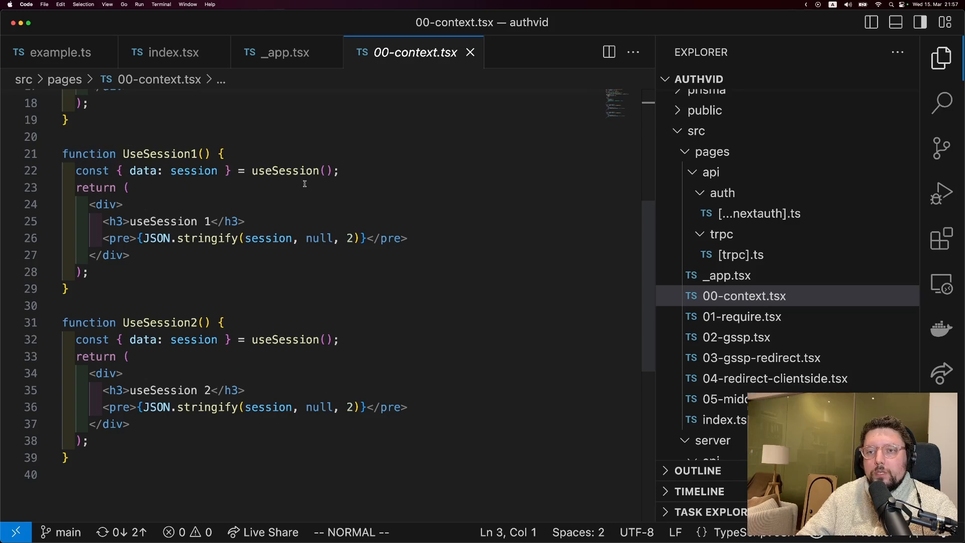
pyautogui.scroll(3)
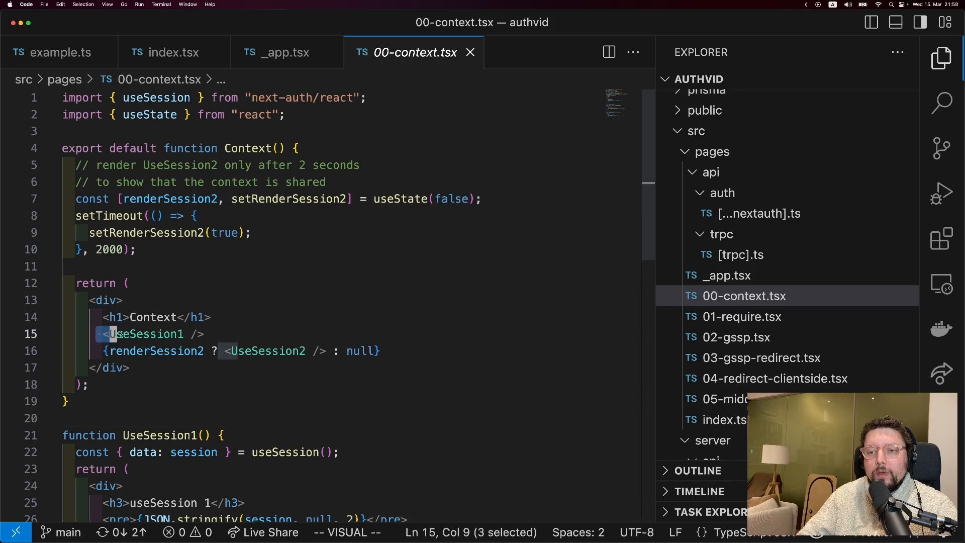
pyautogui.click(229, 351)
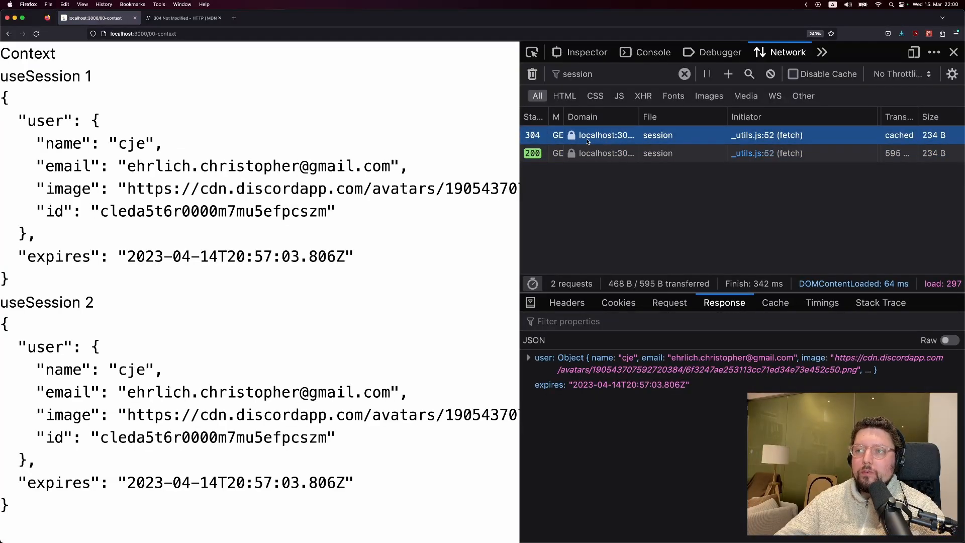
# Read MDN's 304 Not Modified docs, then inspect the uncached 200 session request
pyautogui.click(181, 18)
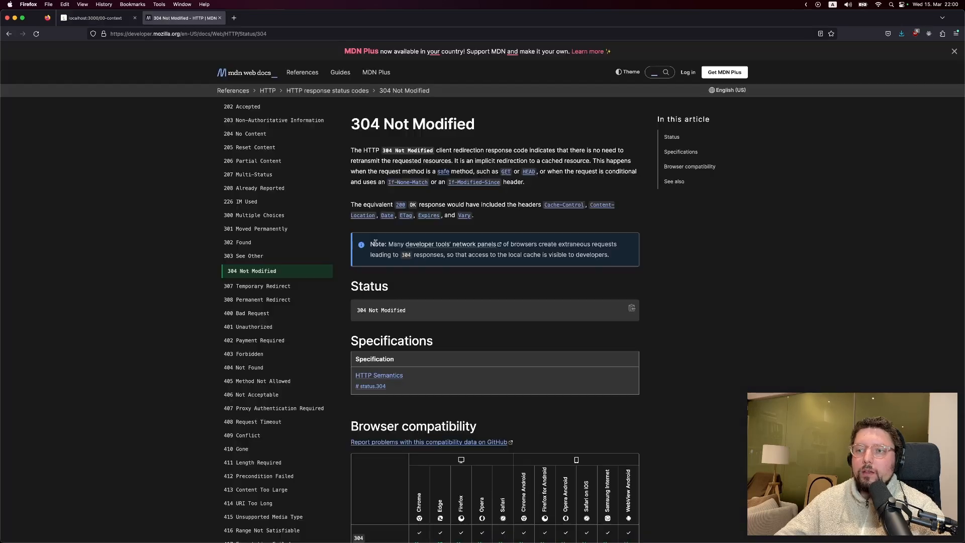
pyautogui.moveTo(645, 258)
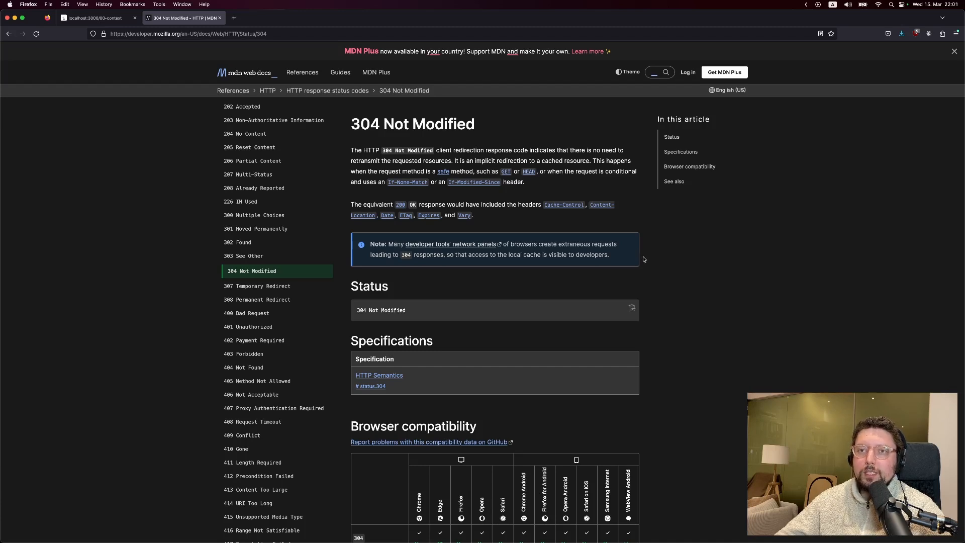
pyautogui.click(93, 17)
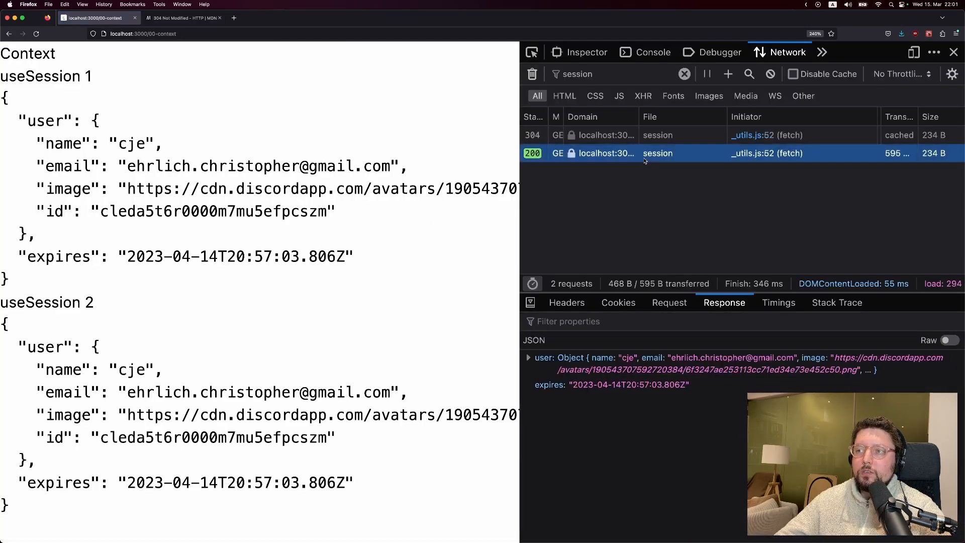
pyautogui.click(36, 33)
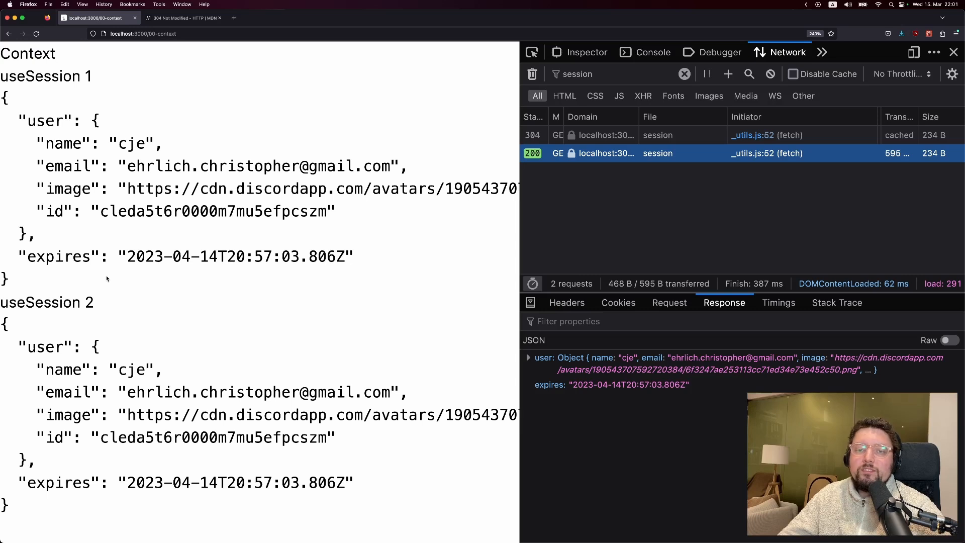
pyautogui.moveTo(83, 285)
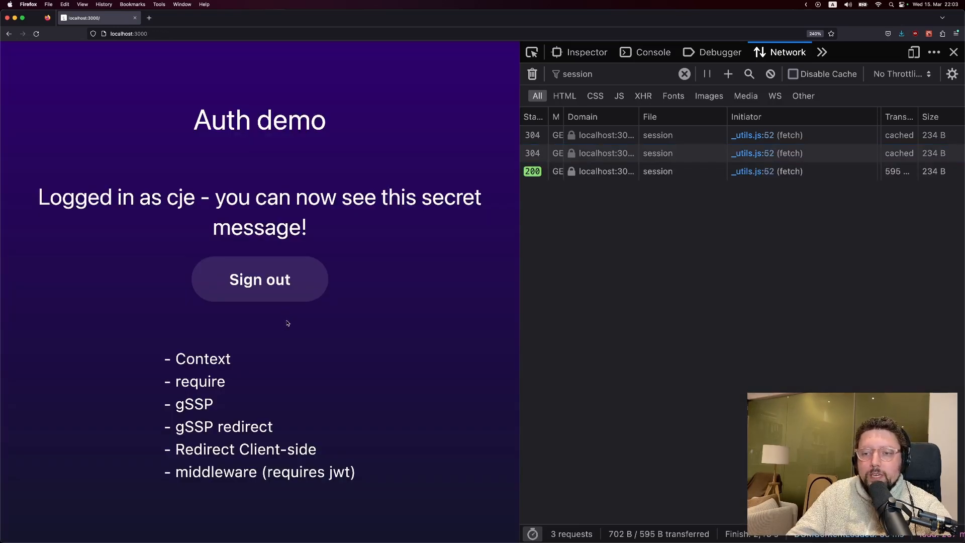
pyautogui.moveTo(148, 290)
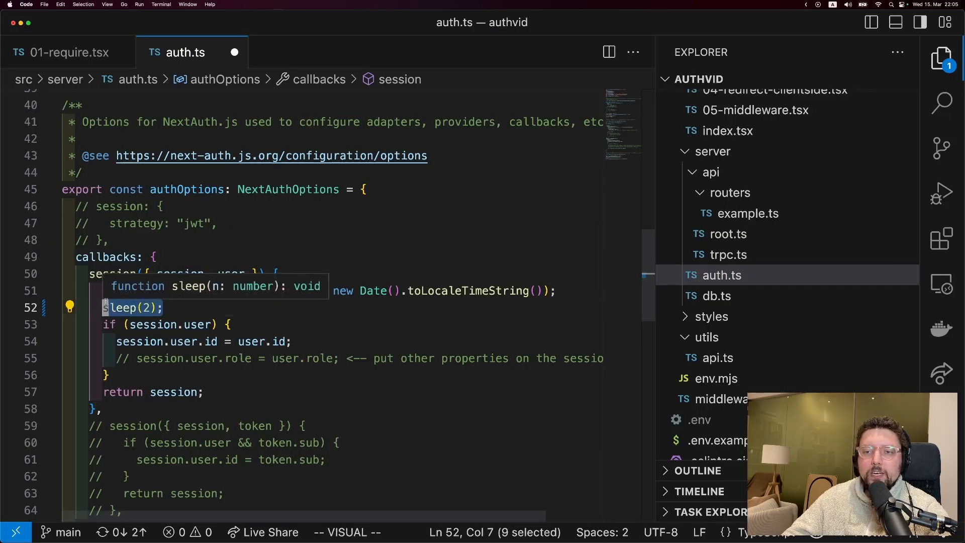
# Show 01-require.tsx in the editor
pyautogui.click(63, 53)
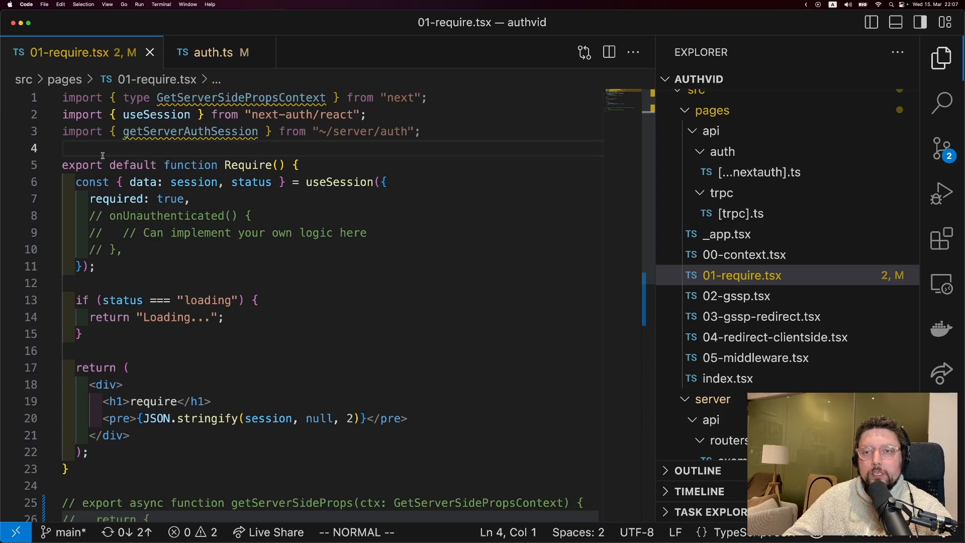
pyautogui.moveTo(266, 222)
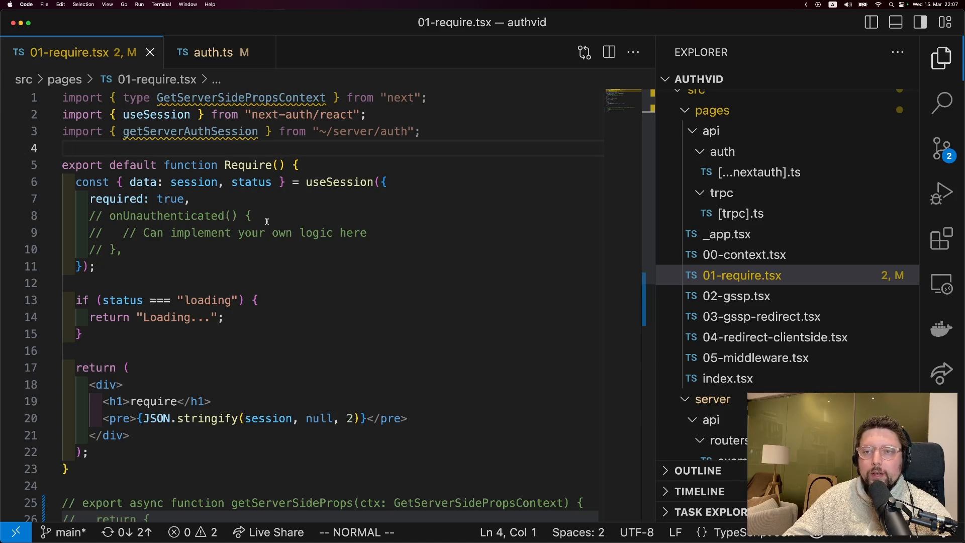
pyautogui.moveTo(227, 215)
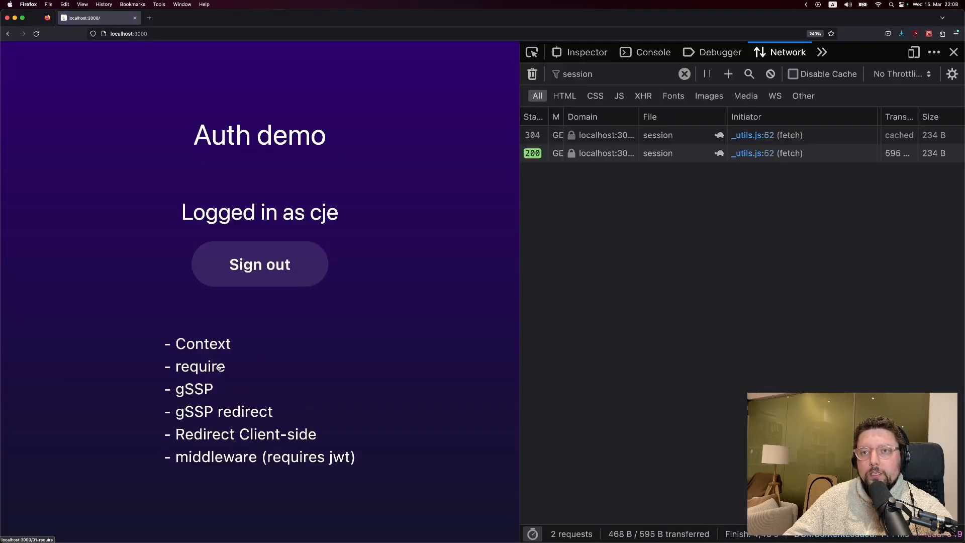
# Visit /01-require signed out, sign in with Discord, and select the page's script request
pyautogui.click(200, 366)
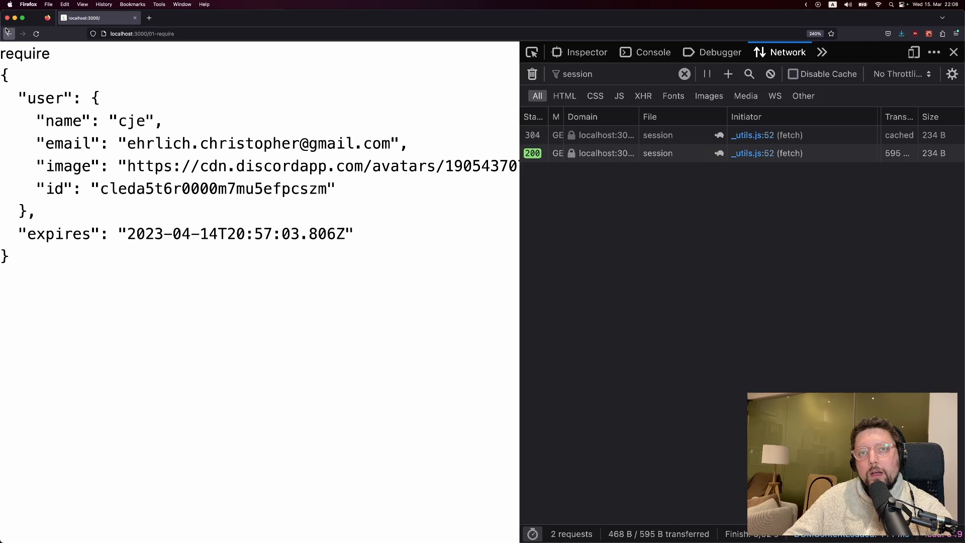
pyautogui.click(9, 33)
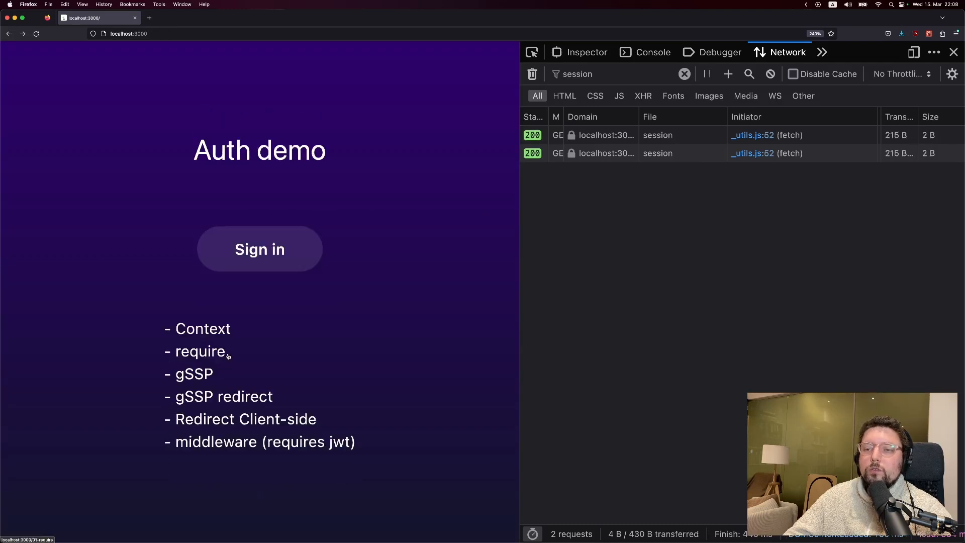
pyautogui.click(259, 249)
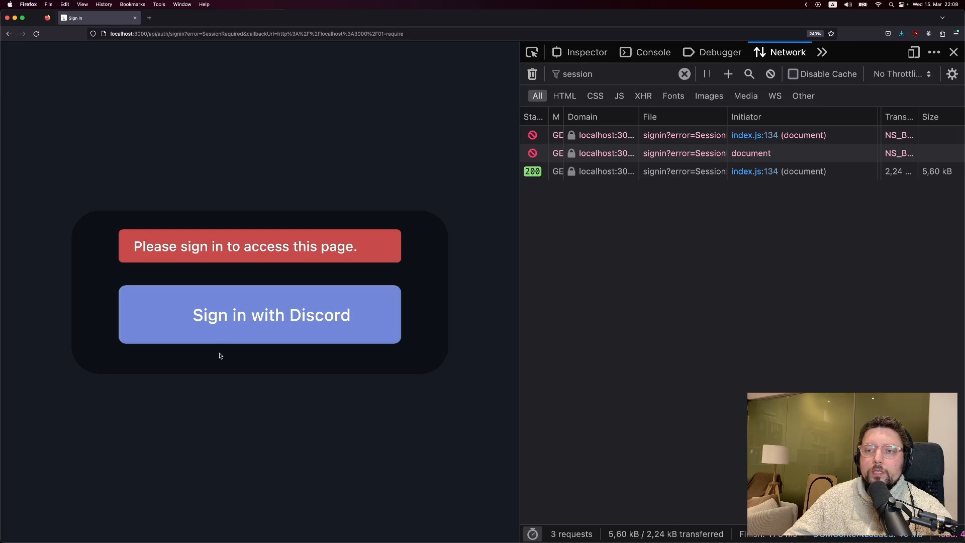
pyautogui.click(258, 315)
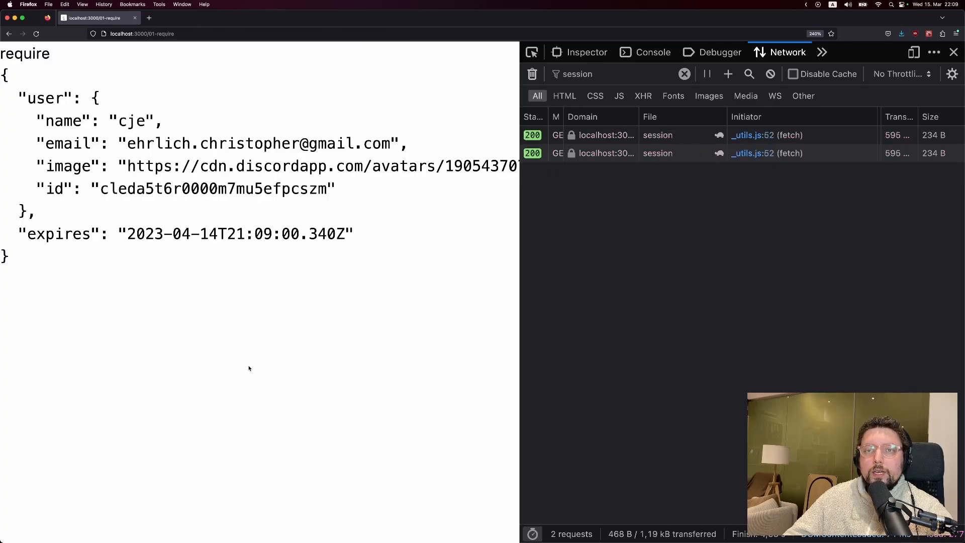
pyautogui.click(35, 34)
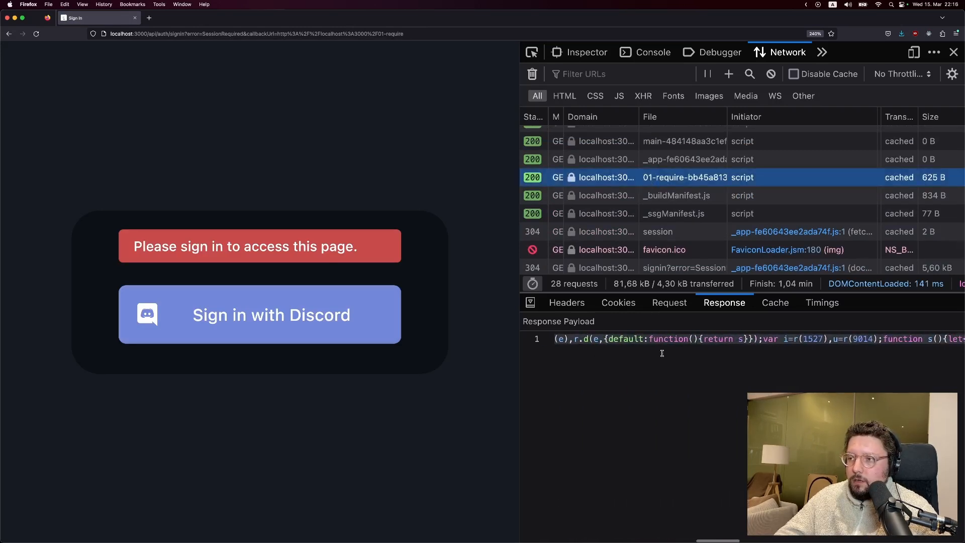
# Scroll right through the 01-require script payload to the 'super secret message' text
pyautogui.hscroll(3)
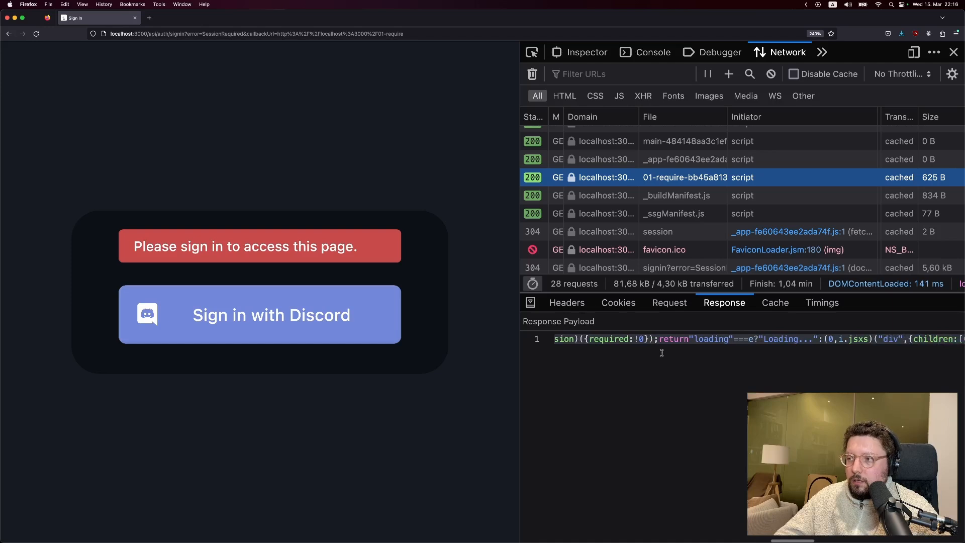
pyautogui.hscroll(3)
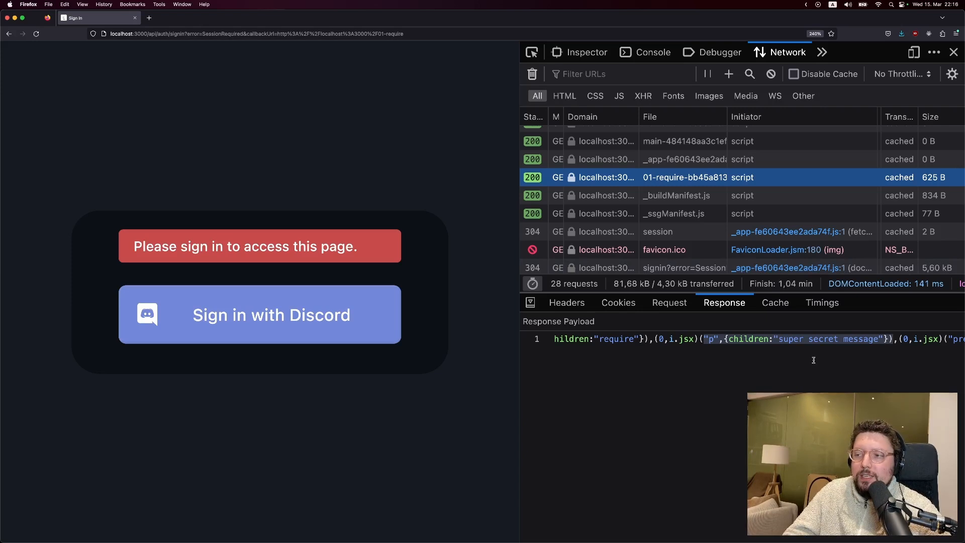
pyautogui.moveTo(806, 359)
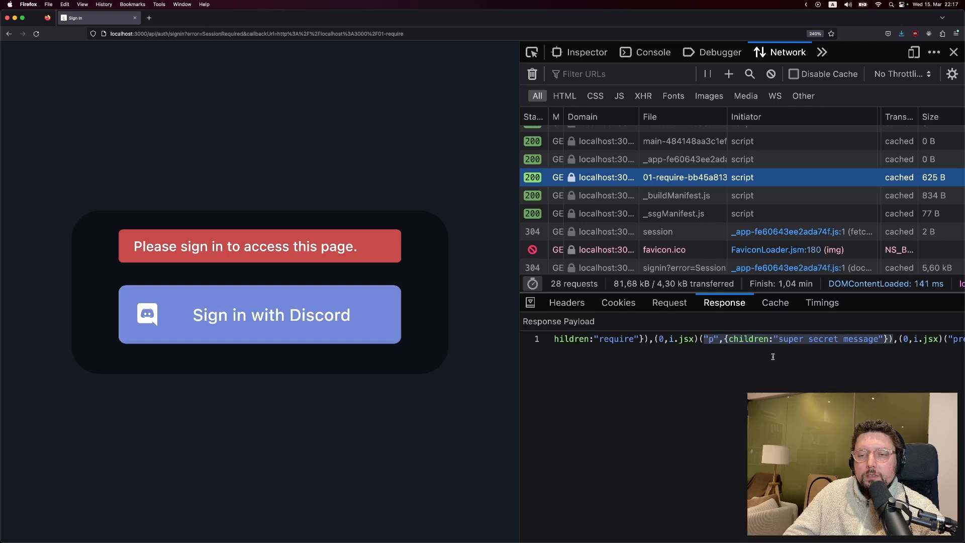
pyautogui.moveTo(497, 416)
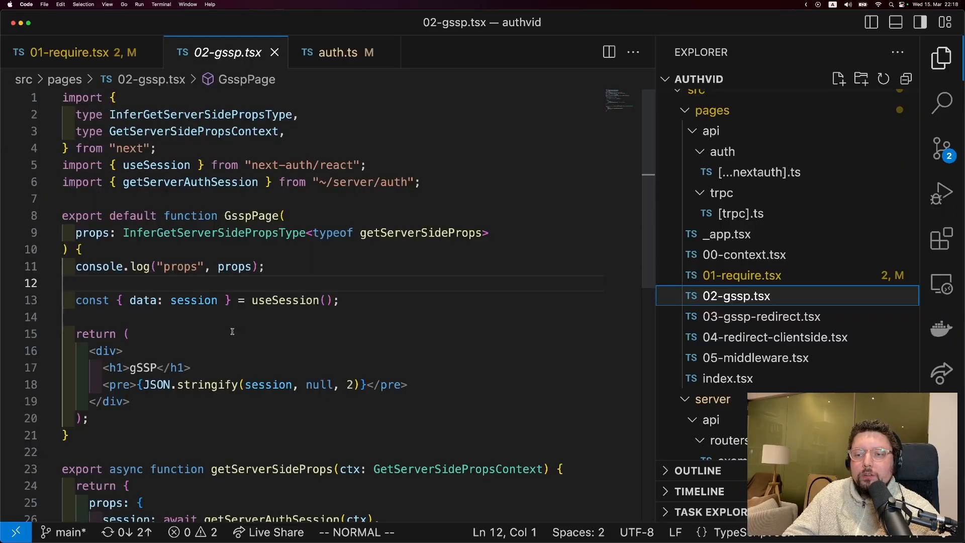
# Review the 02-gssp.tsx props, then open _app.tsx from the Explorer
pyautogui.scroll(-3)
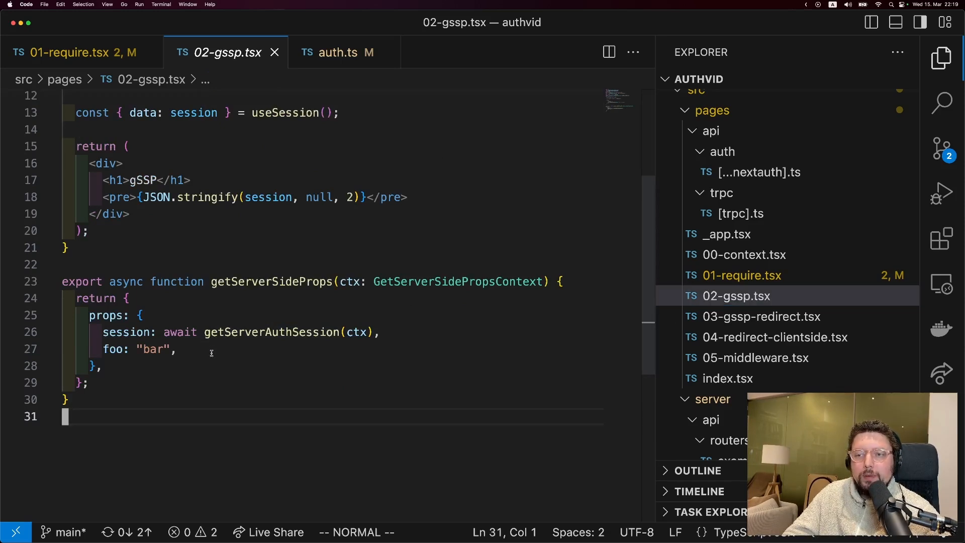
pyautogui.moveTo(220, 455)
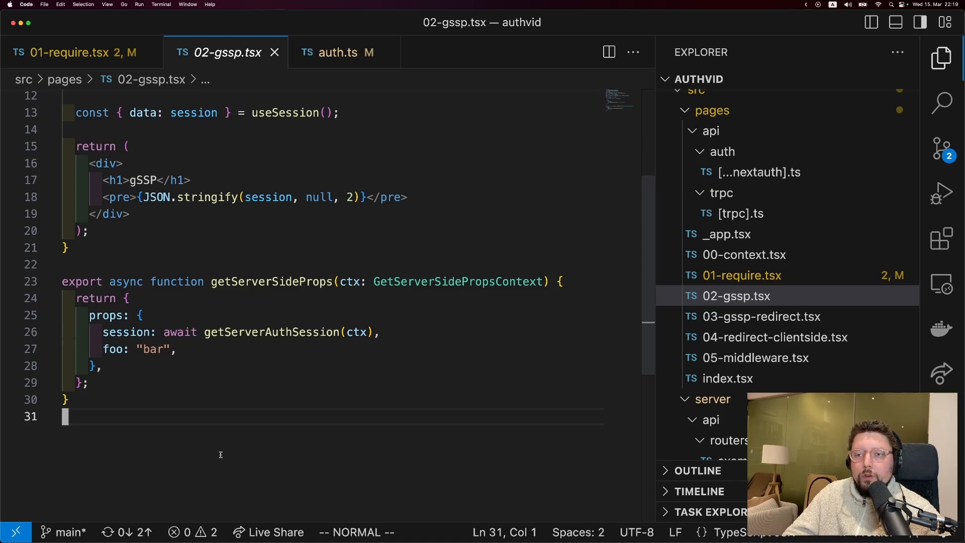
pyautogui.moveTo(194, 442)
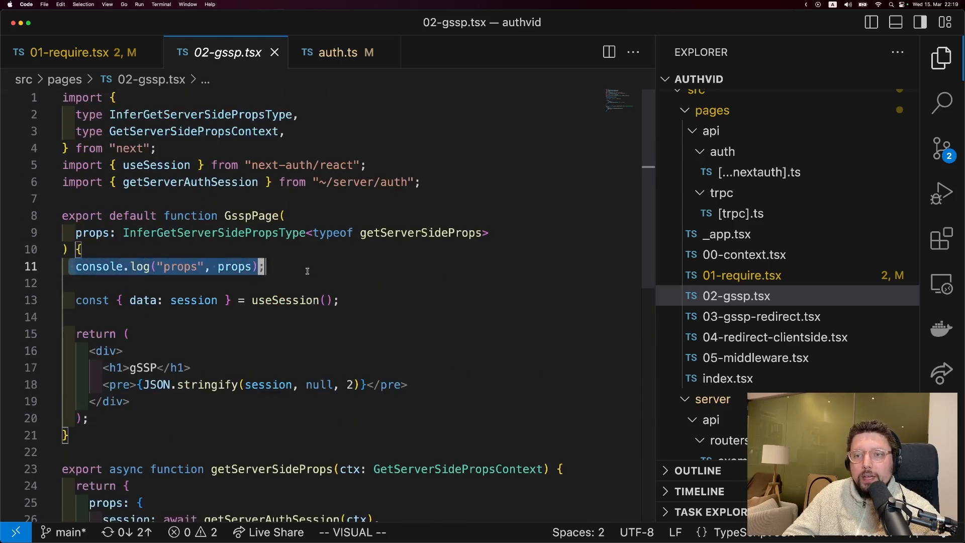
pyautogui.press('Escape')
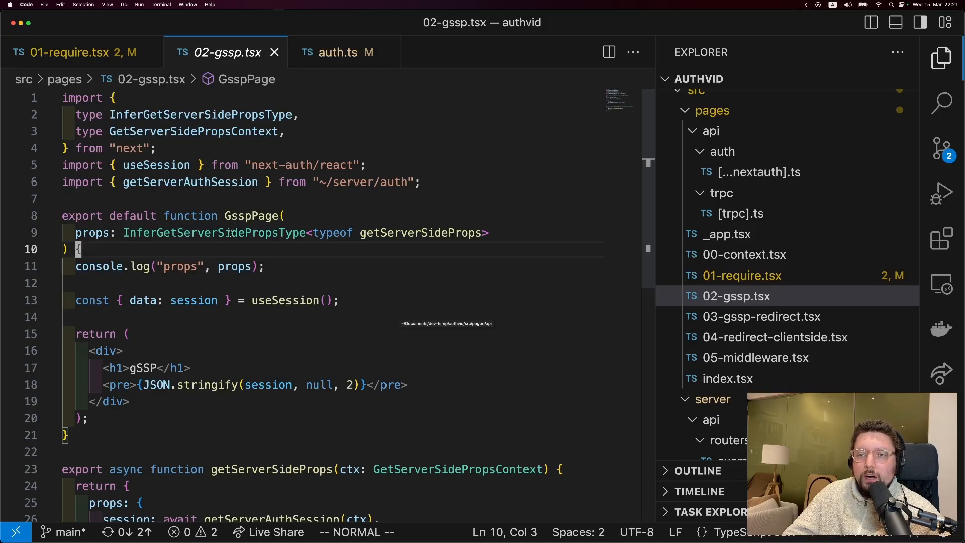
pyautogui.click(726, 233)
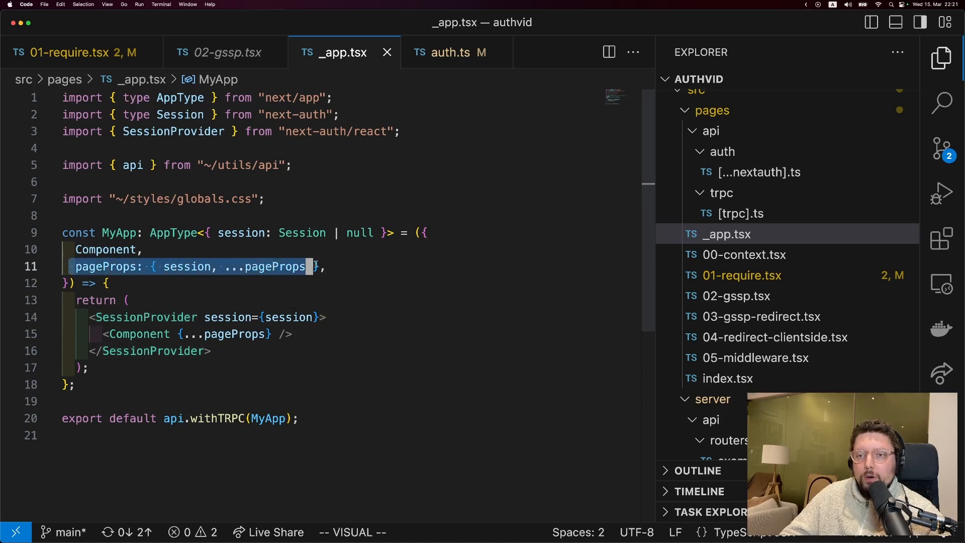
# Highlight SessionProvider and the pageProps-receiving component in _app.tsx, then return to 02-gssp.tsx
pyautogui.press('Escape')
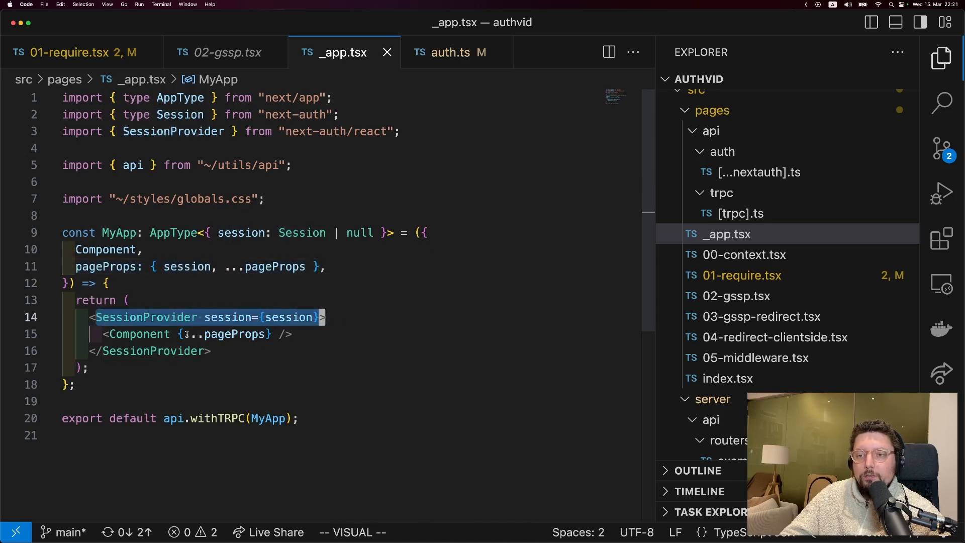
pyautogui.click(299, 334)
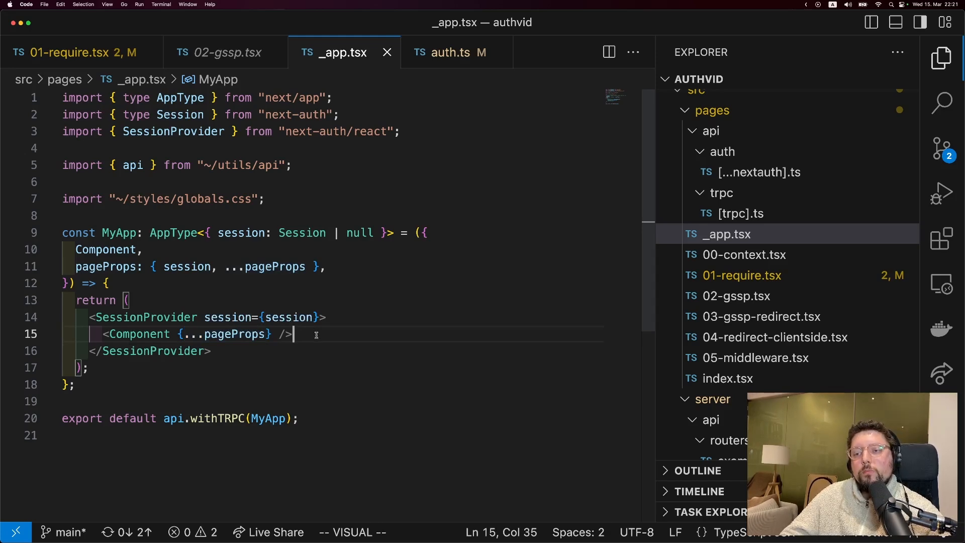
pyautogui.click(734, 296)
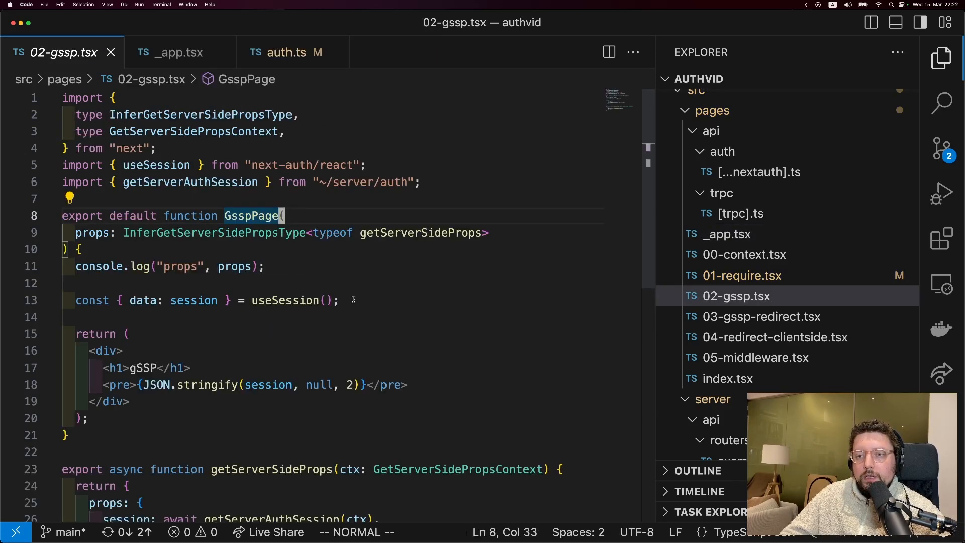
# Highlight the useSession line, then switch to 01-require.tsx for the getServerSideProps change
pyautogui.press('V')
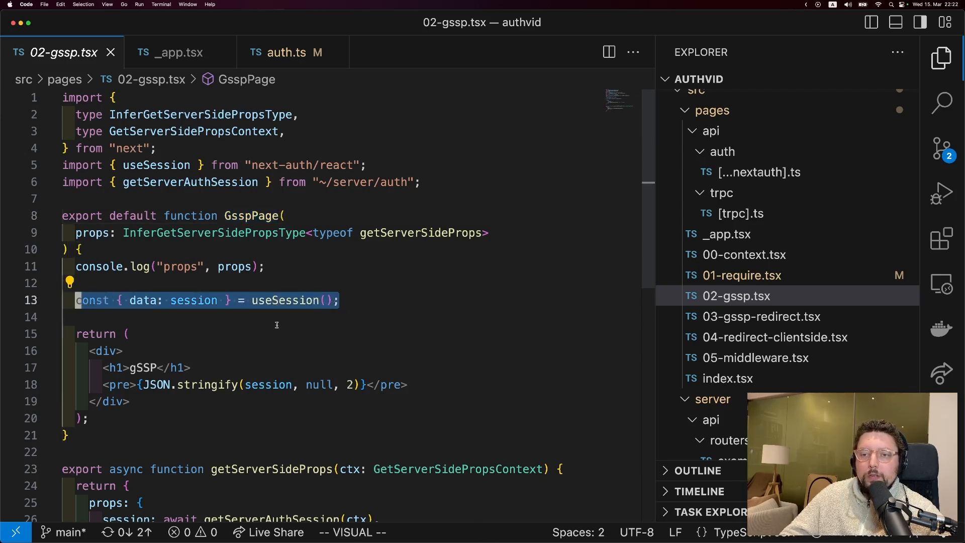
pyautogui.moveTo(244, 319)
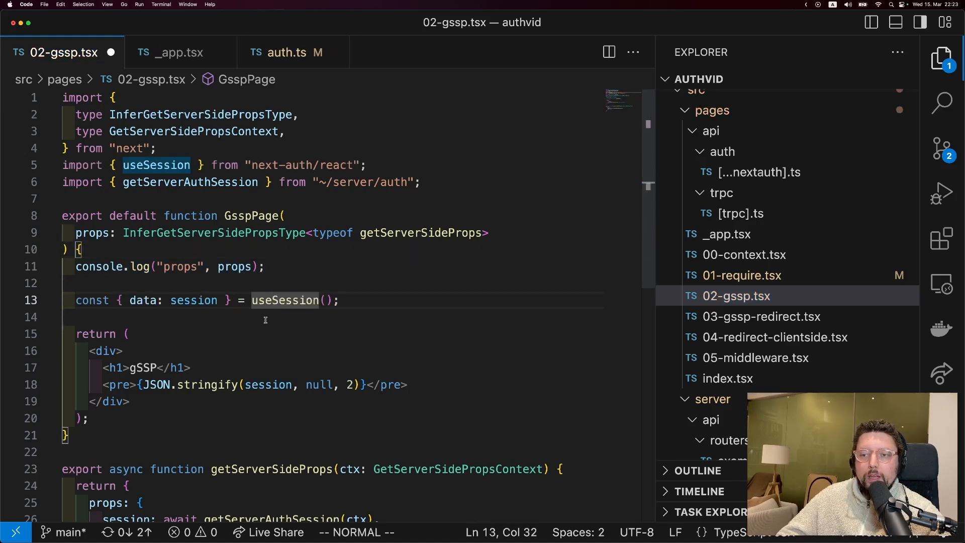
pyautogui.click(740, 275)
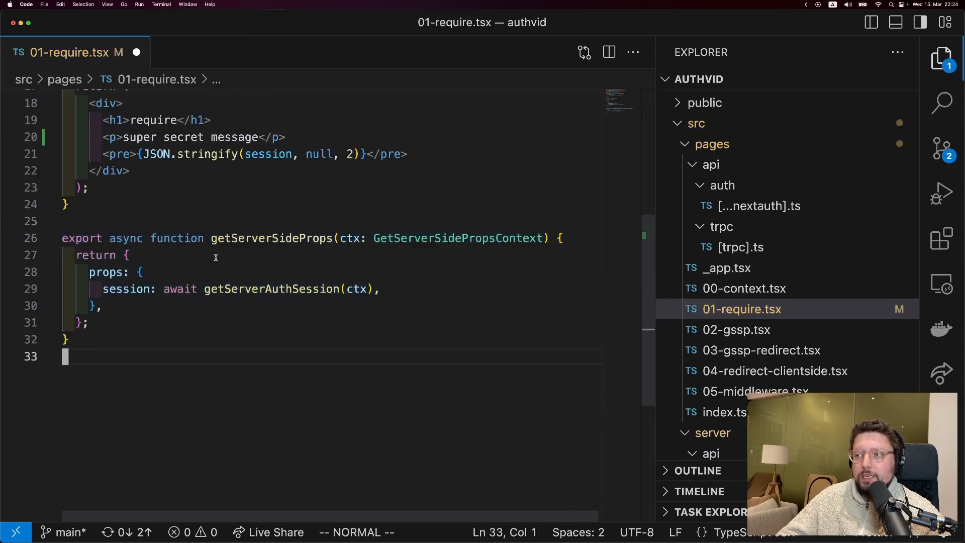
# Open the require demo page showing the super secret message, then return home
pyautogui.scroll(3)
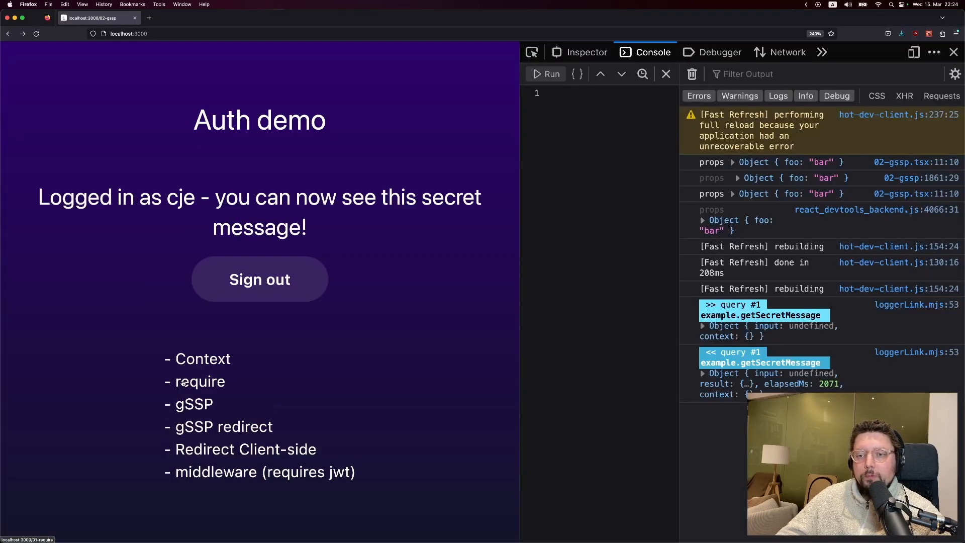
pyautogui.click(200, 381)
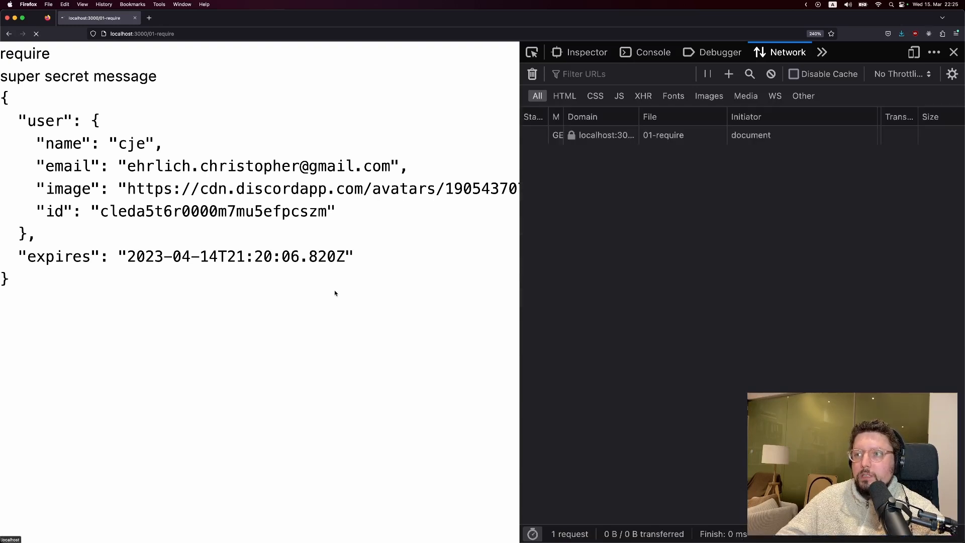
pyautogui.click(35, 34)
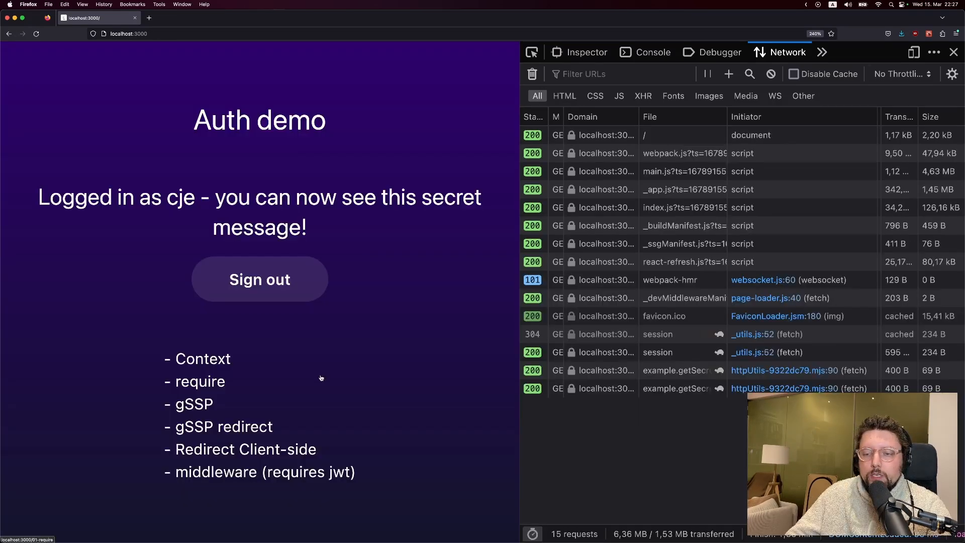
pyautogui.moveTo(259, 283)
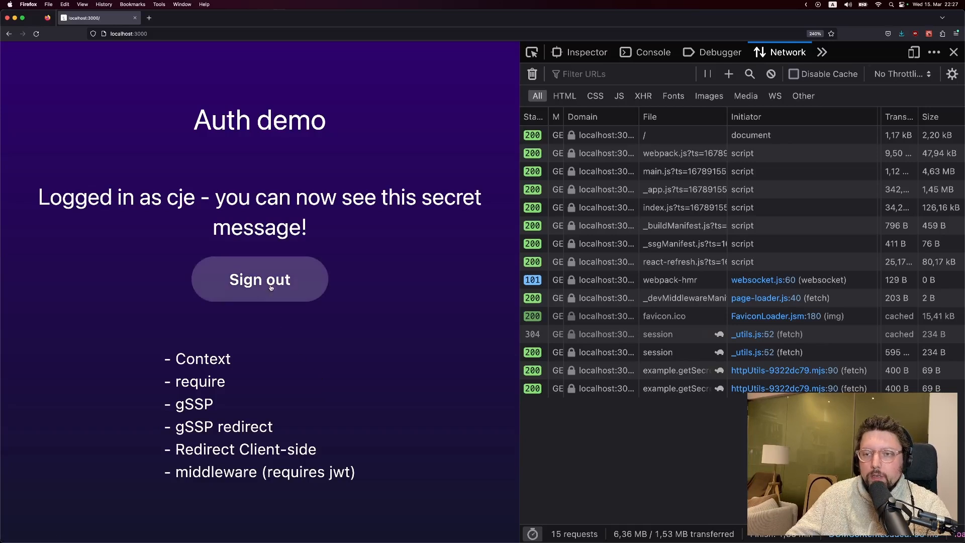
# Sign out, open the gSSP redirect demo, and start 'Sign in with Discord'
pyautogui.click(259, 279)
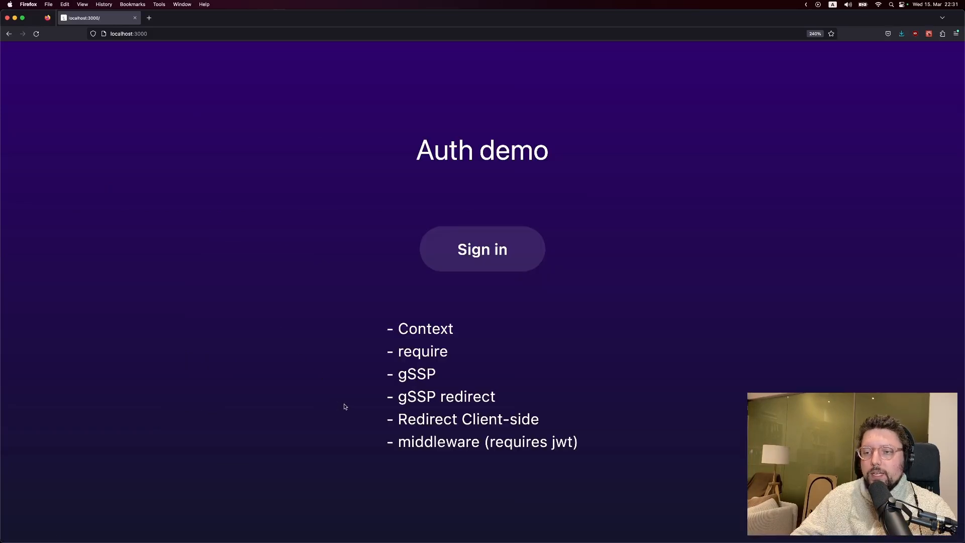
pyautogui.click(481, 249)
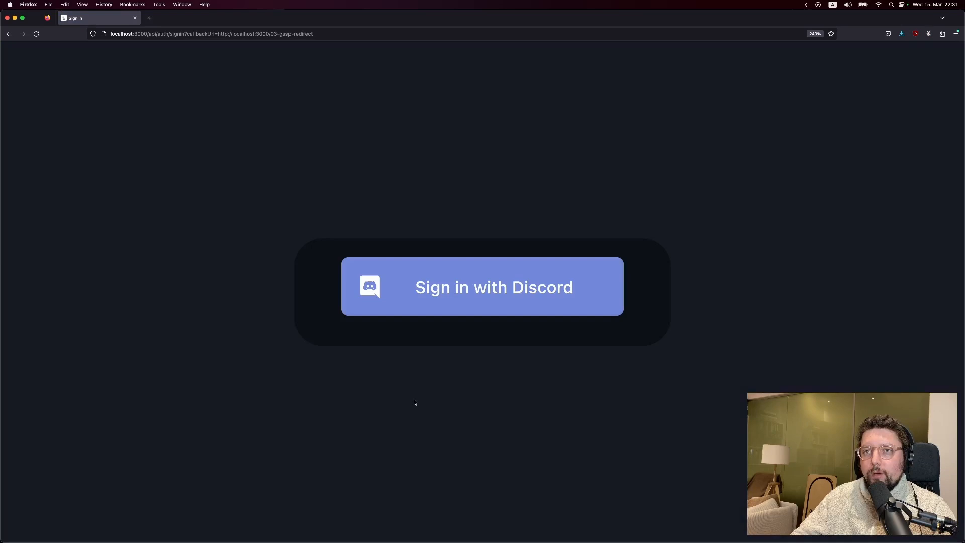
pyautogui.moveTo(425, 312)
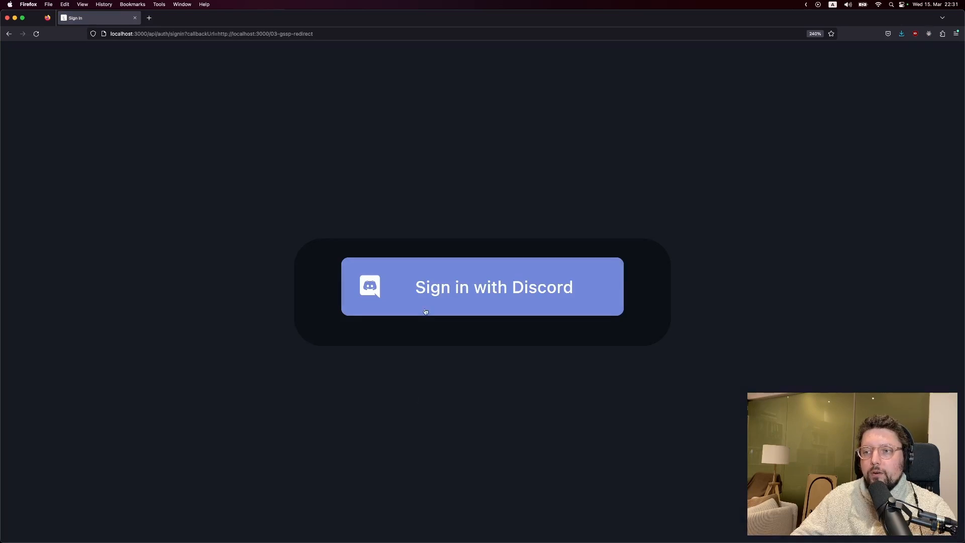
pyautogui.click(481, 287)
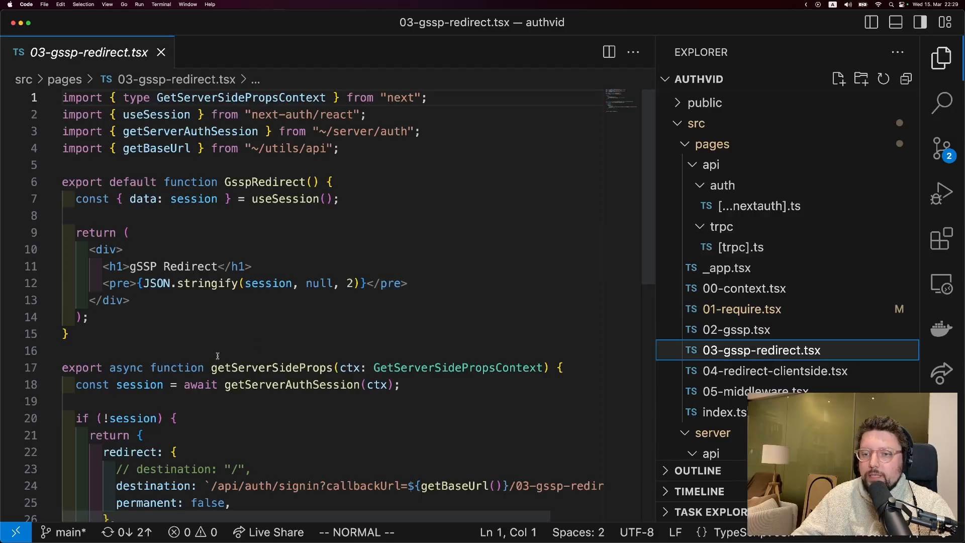
pyautogui.doubleClick(269, 367)
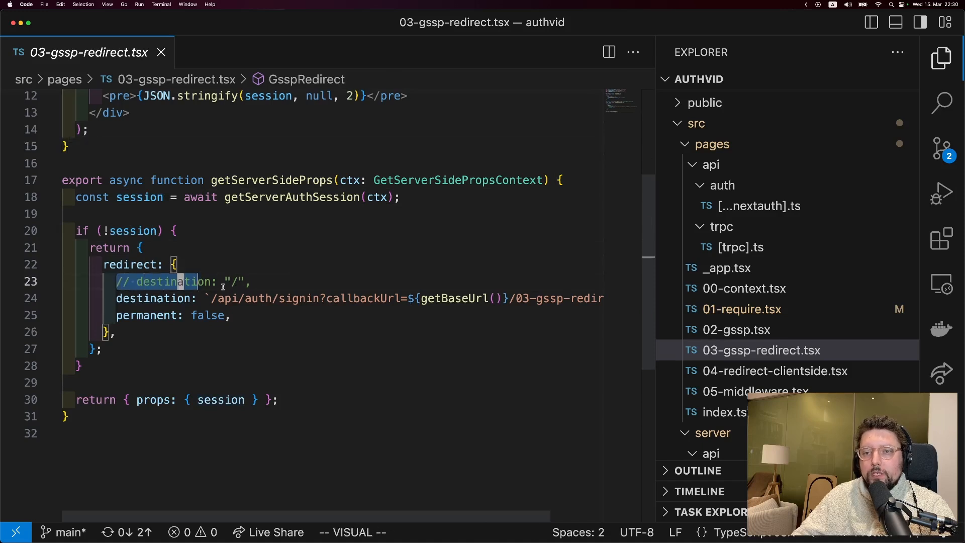
pyautogui.click(252, 282)
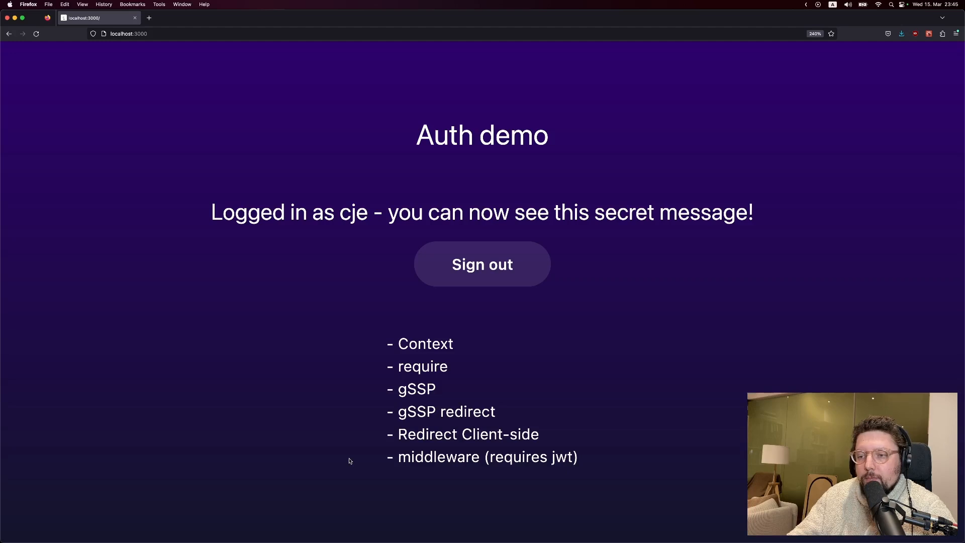
pyautogui.moveTo(348, 467)
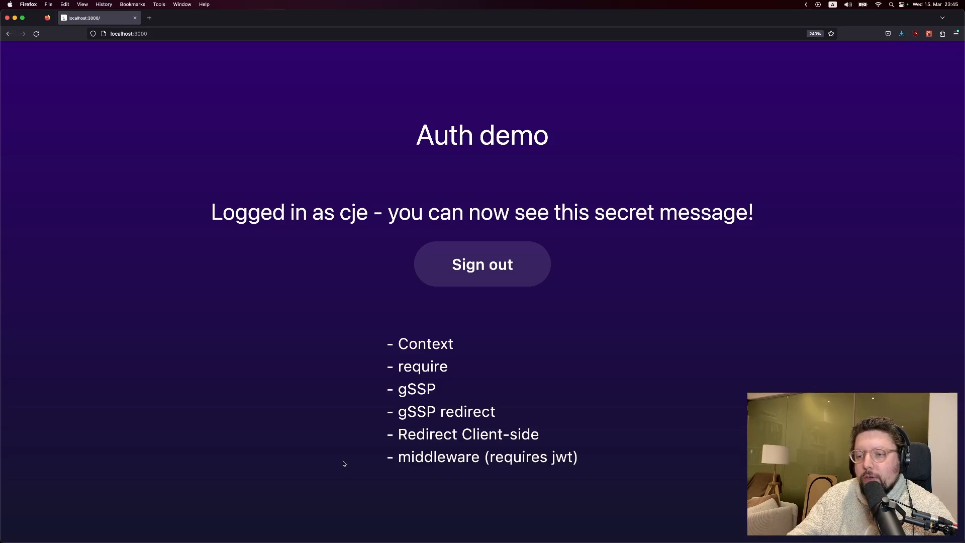
pyautogui.press('F12')
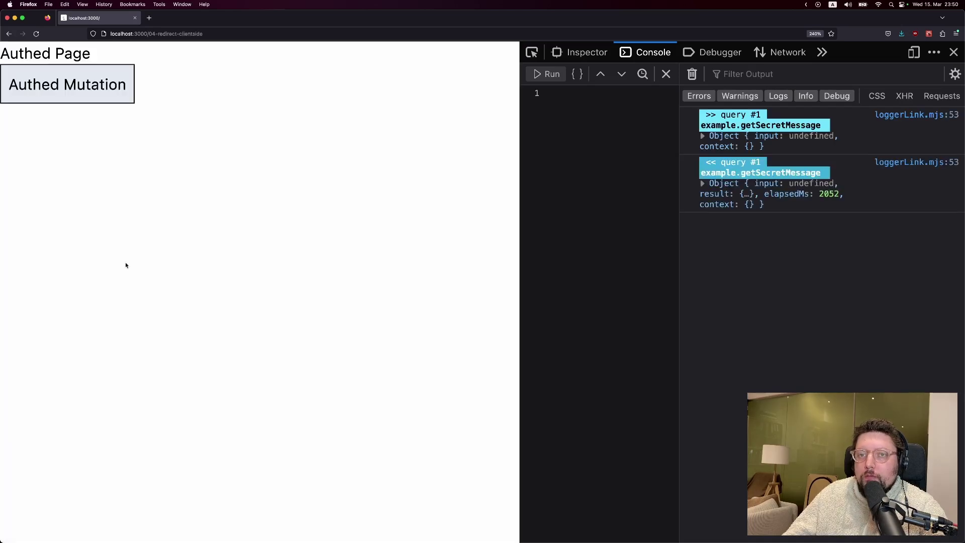
pyautogui.moveTo(122, 184)
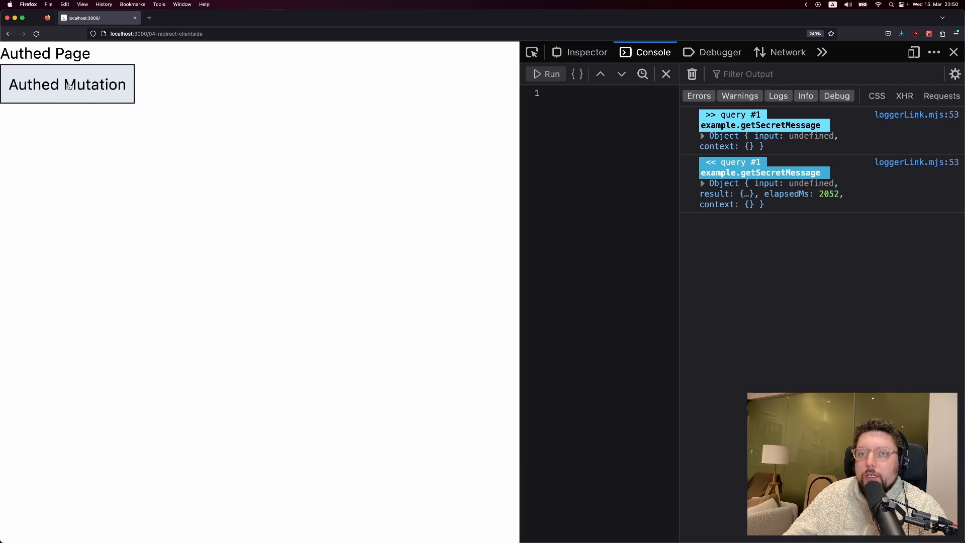
# Run Authed Mutation, then rerun it while signed out to trigger the sign-in redirect
pyautogui.click(67, 84)
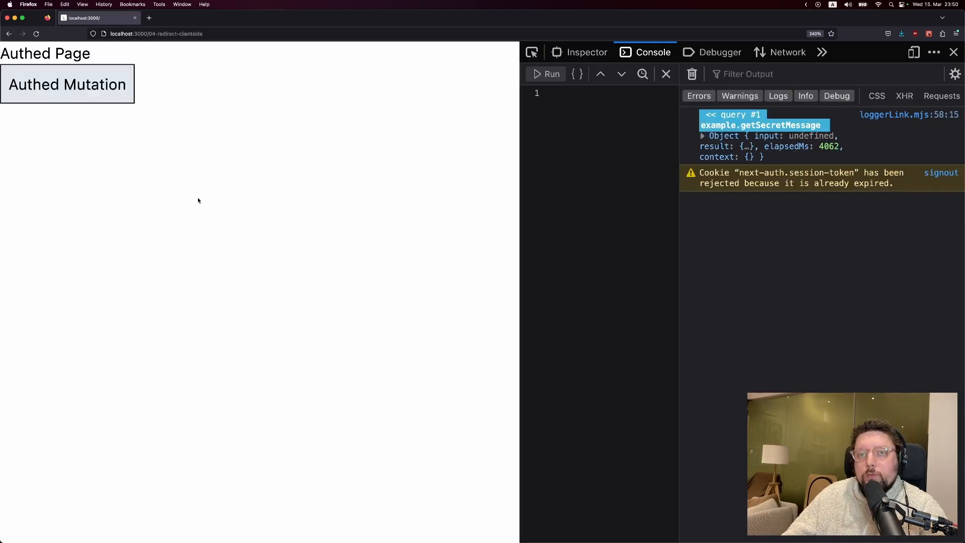
pyautogui.click(67, 85)
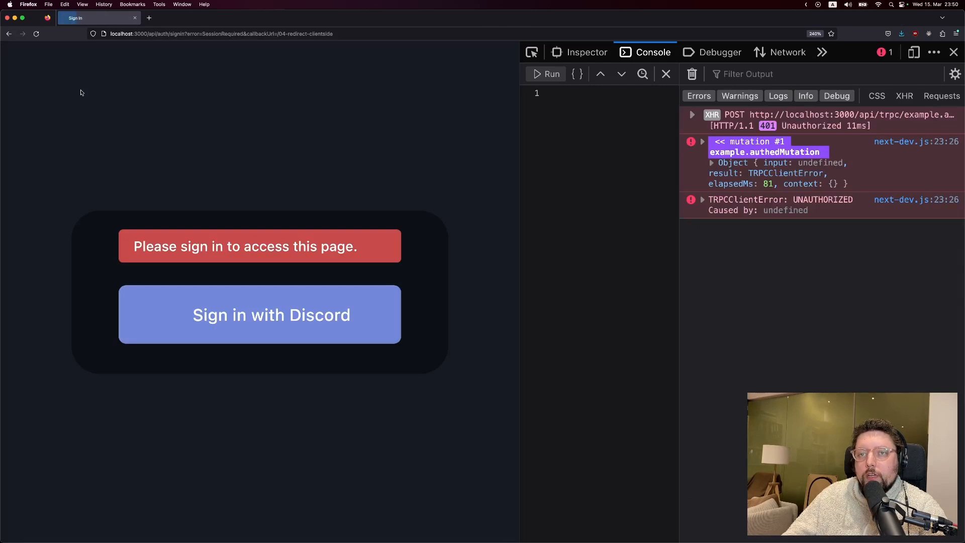
pyautogui.click(701, 199)
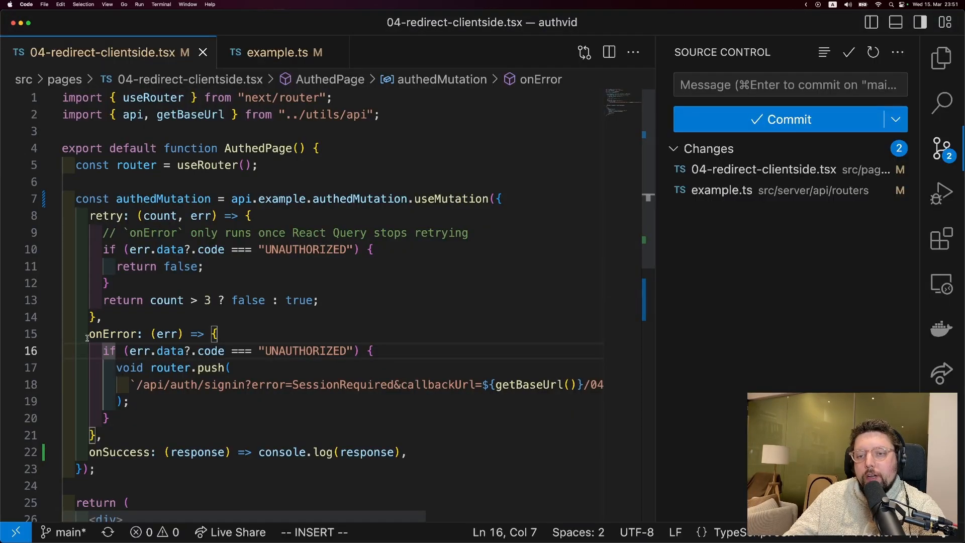
pyautogui.scroll(-3)
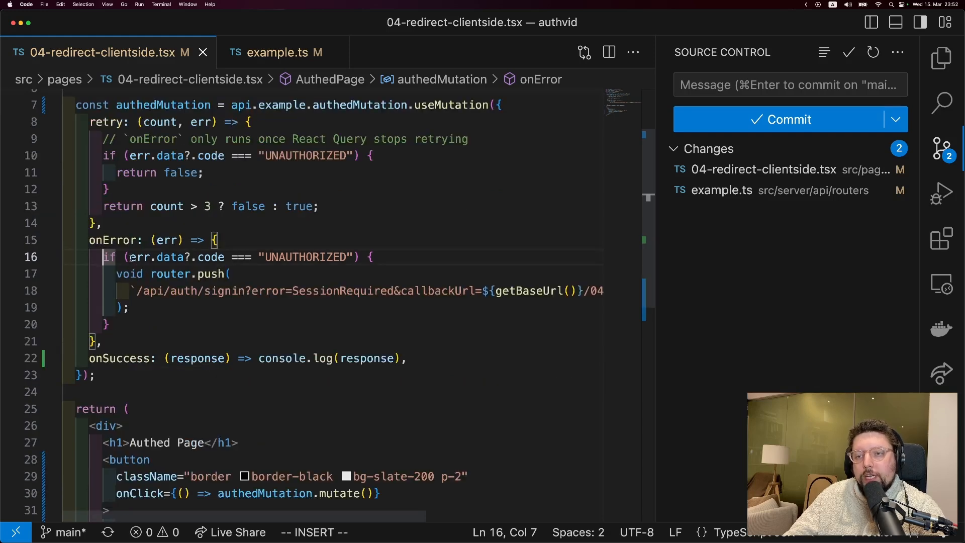
pyautogui.click(106, 324)
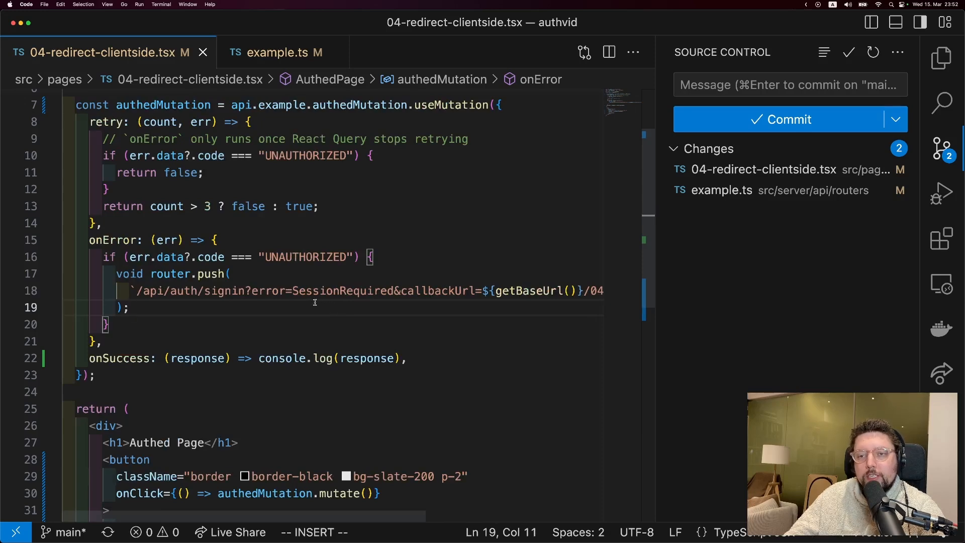
pyautogui.click(940, 57)
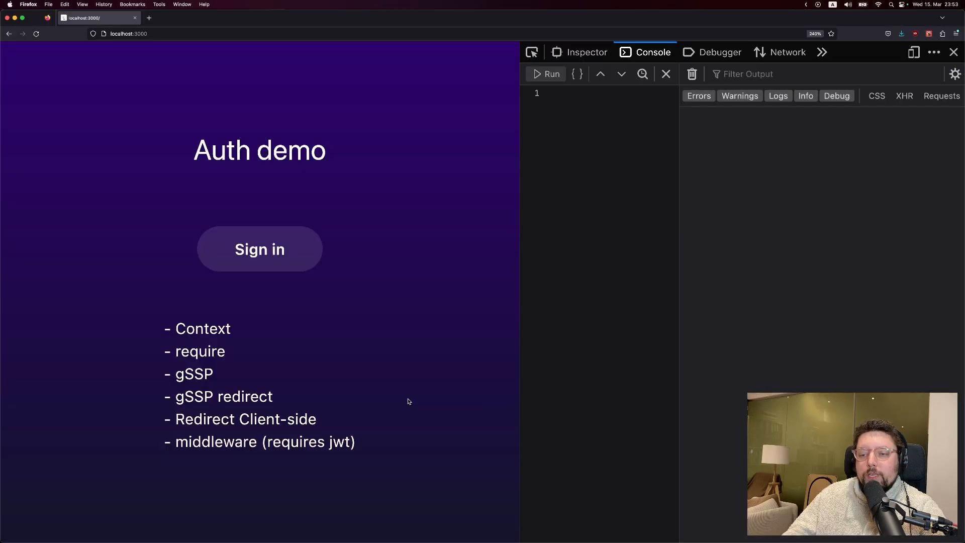
pyautogui.moveTo(401, 405)
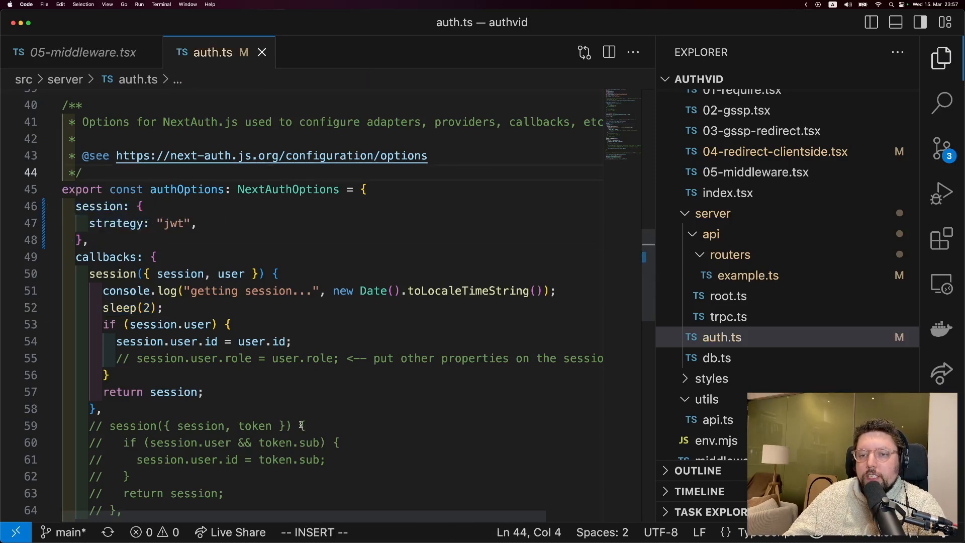
pyautogui.moveTo(125, 290)
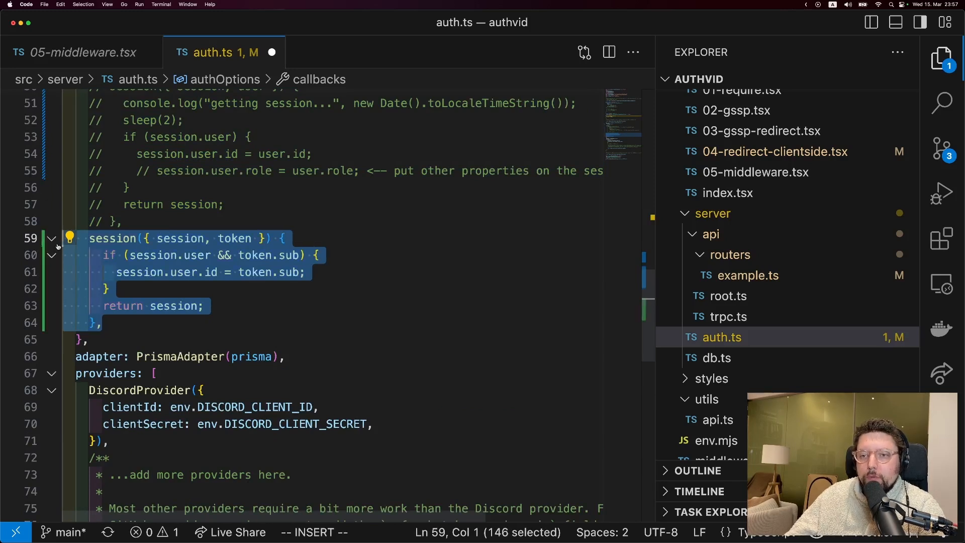
# Finish activating the session({ session, token }) callback in auth.ts
pyautogui.click(212, 339)
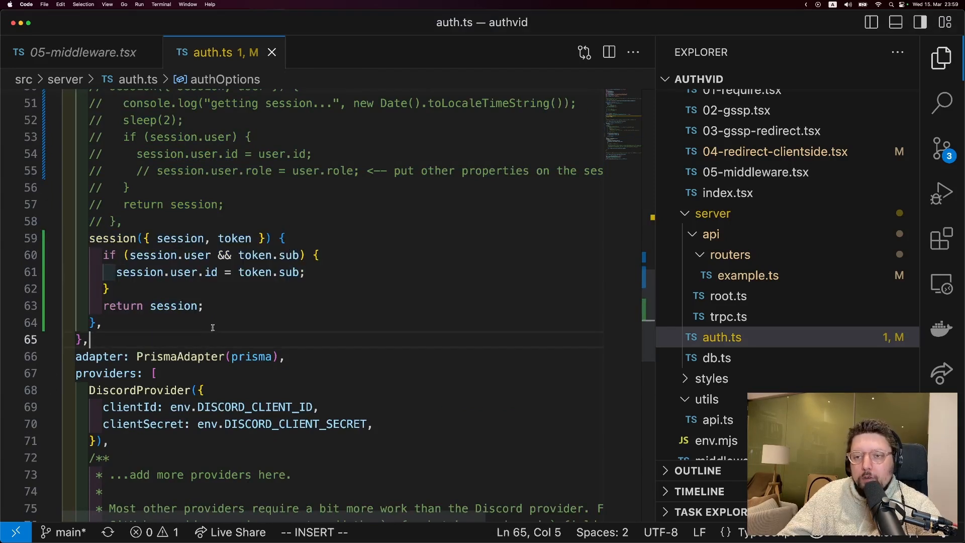
pyautogui.moveTo(254, 296)
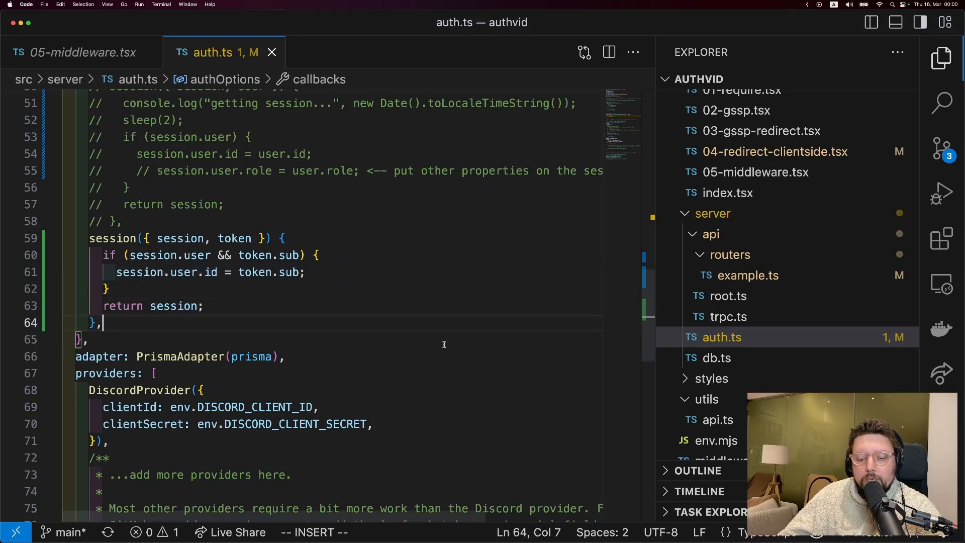
# Scroll the Explorer and open middleware.ts to review its matcher config
pyautogui.scroll(-3)
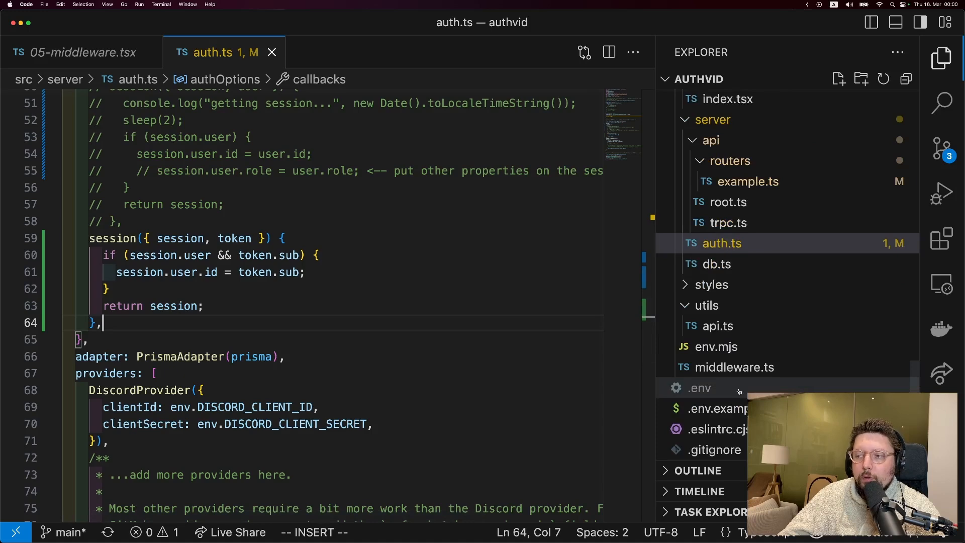
pyautogui.scroll(3)
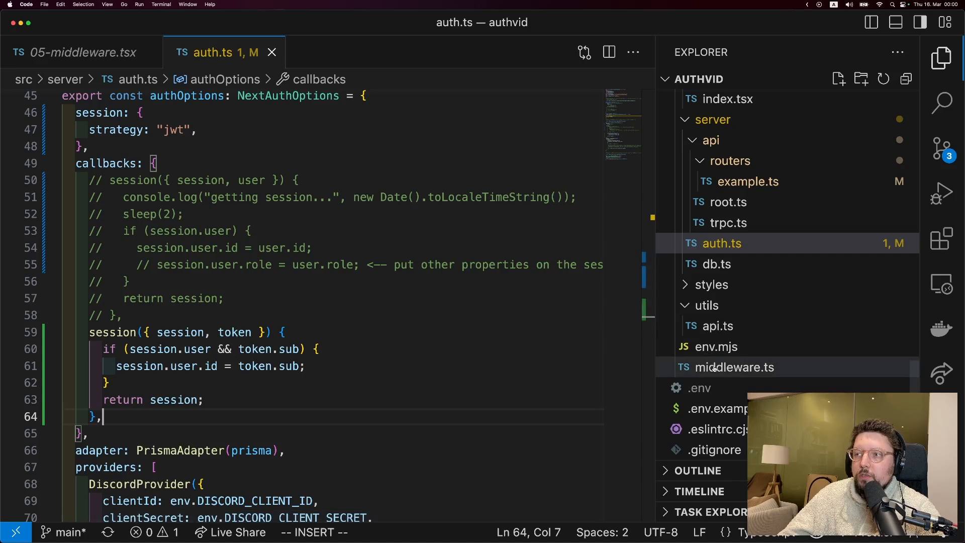
pyautogui.moveTo(732, 367)
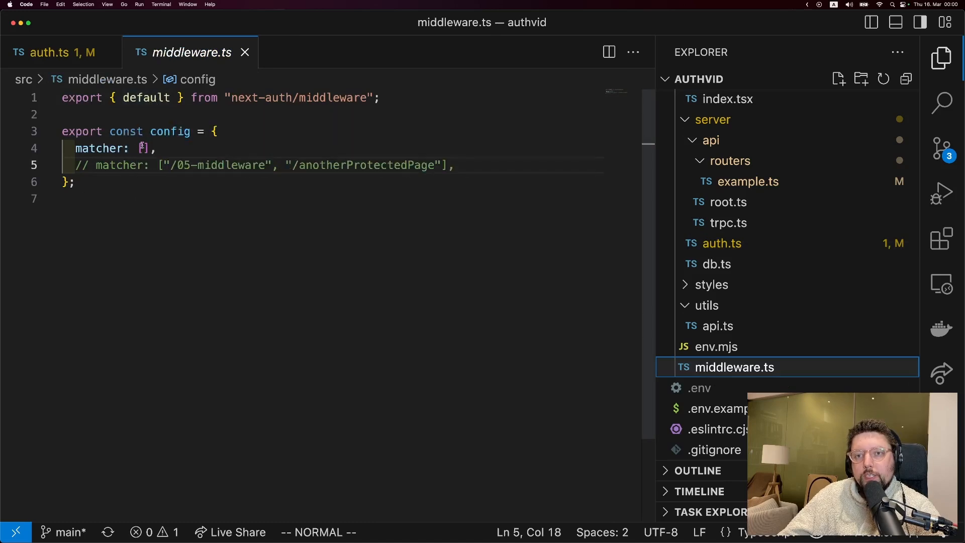
pyautogui.click(143, 149)
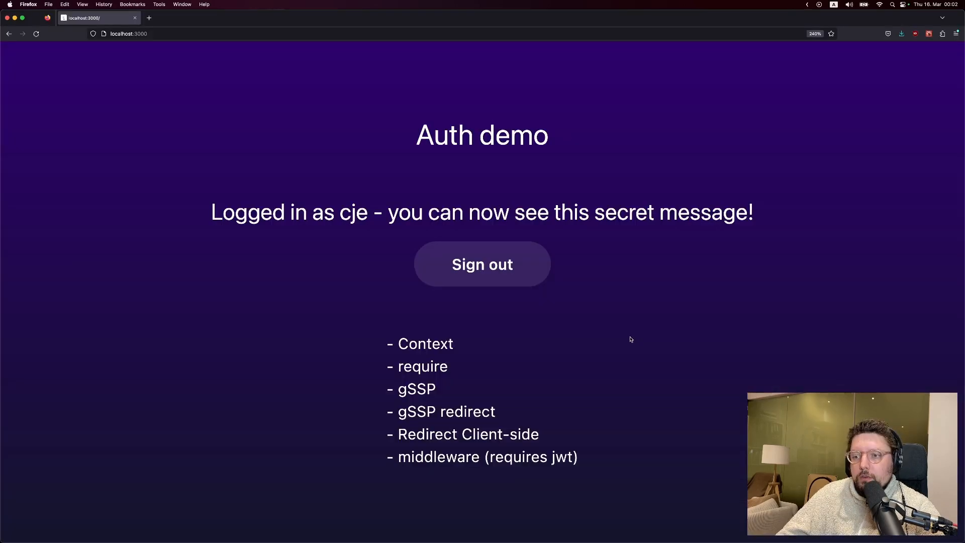
pyautogui.moveTo(427, 463)
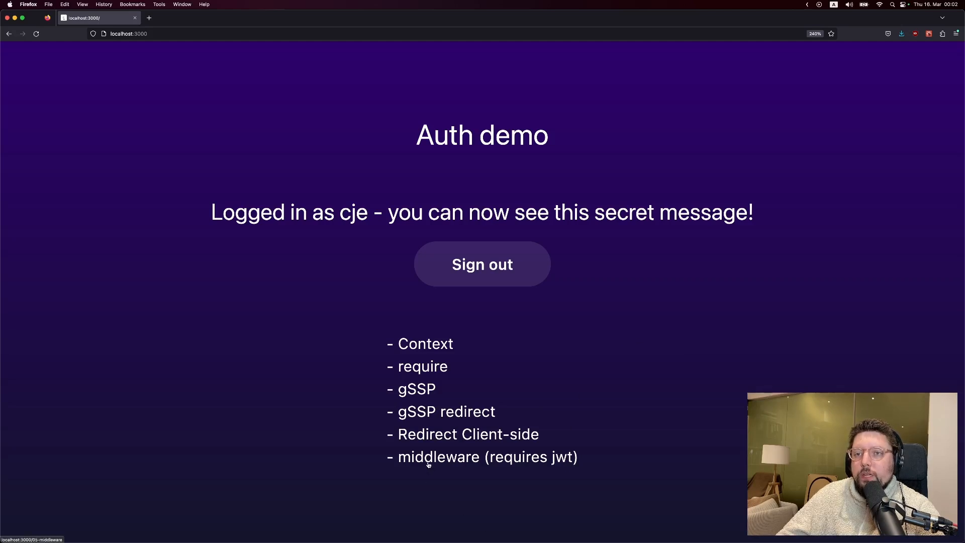
# Sign out, open 'middleware (requires jwt)', and continue from the sign-in page
pyautogui.click(438, 457)
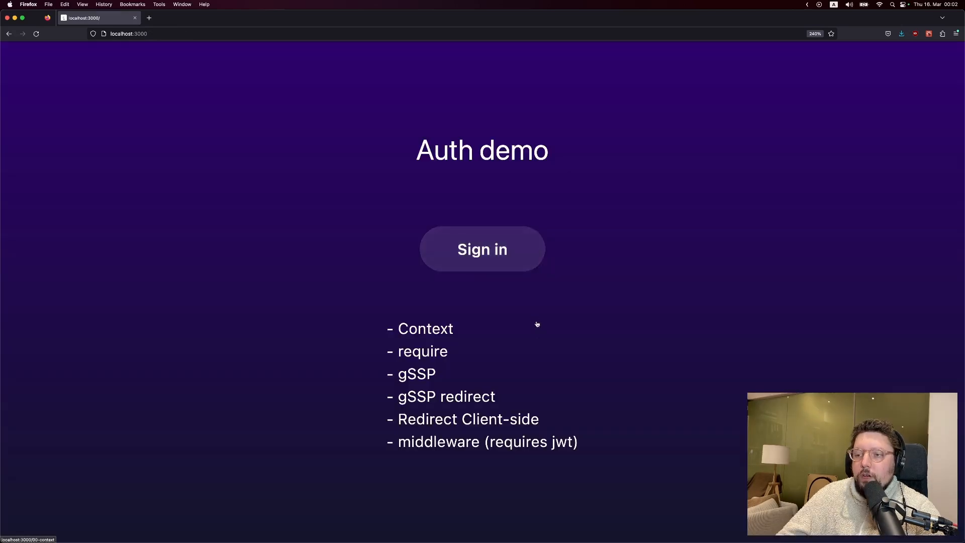
pyautogui.click(482, 249)
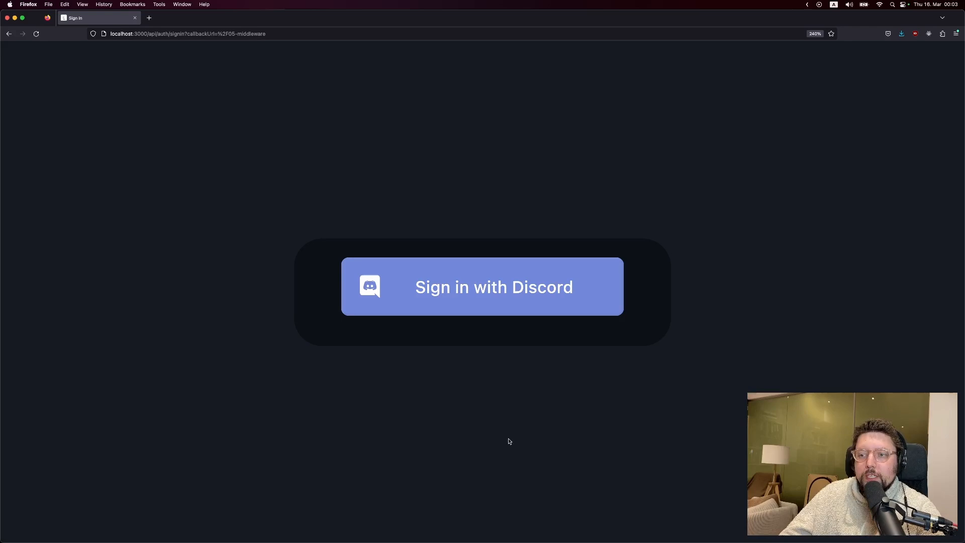
pyautogui.click(482, 287)
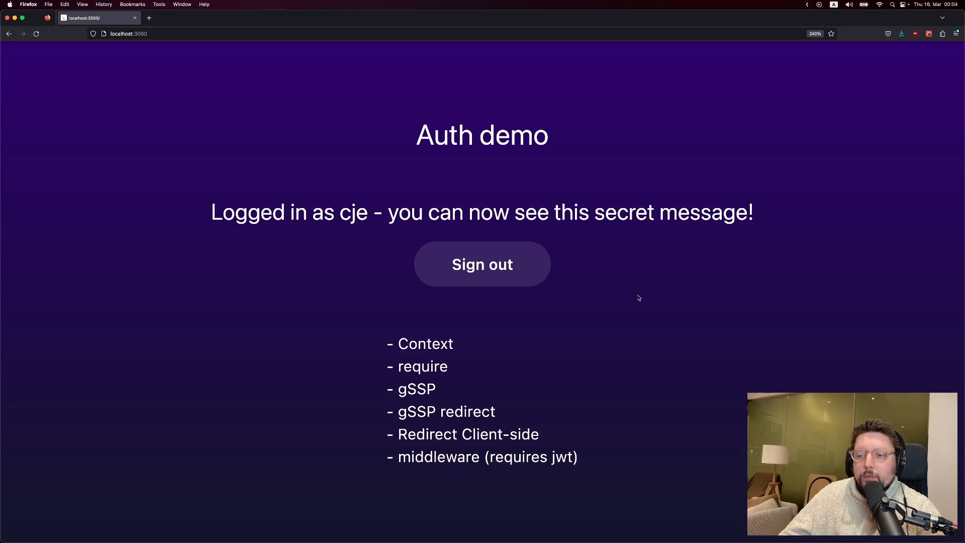
pyautogui.moveTo(631, 306)
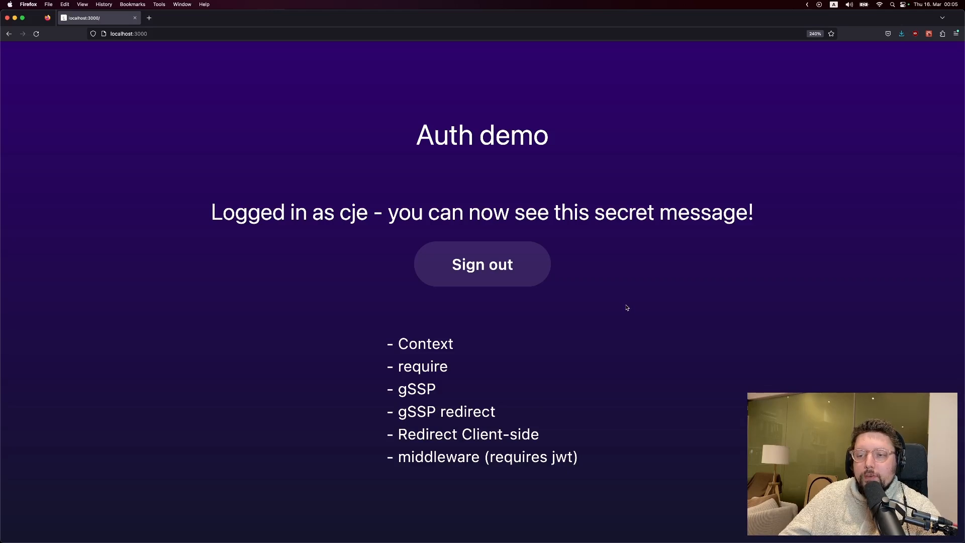
pyautogui.moveTo(623, 310)
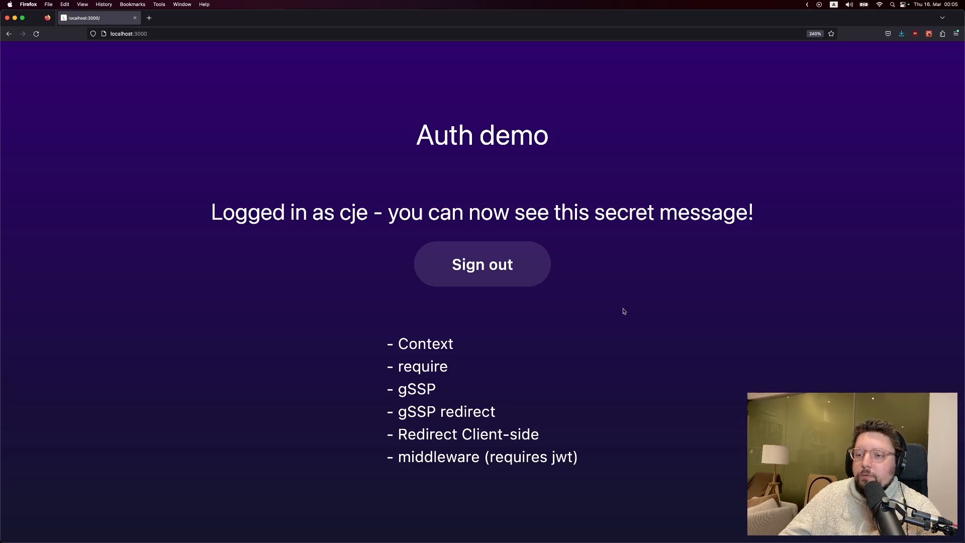
pyautogui.moveTo(617, 310)
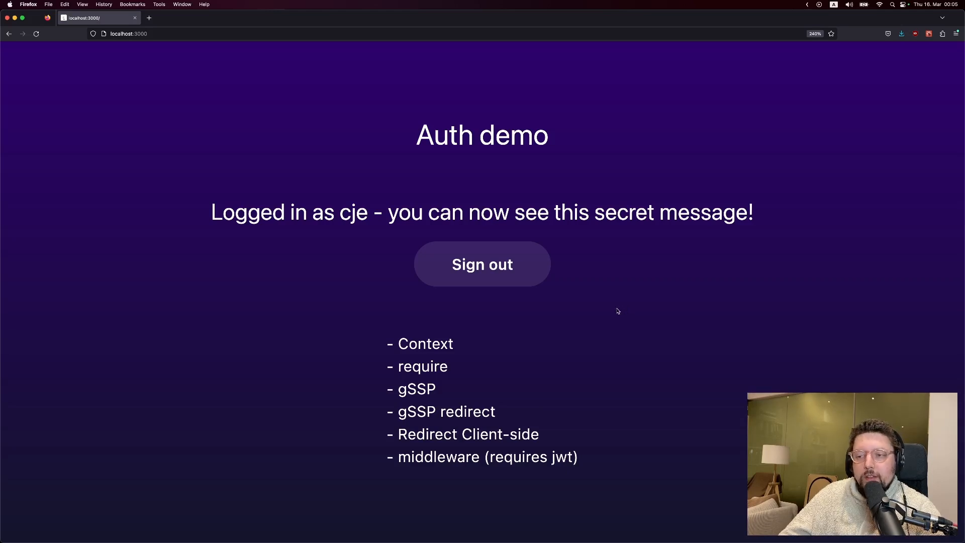